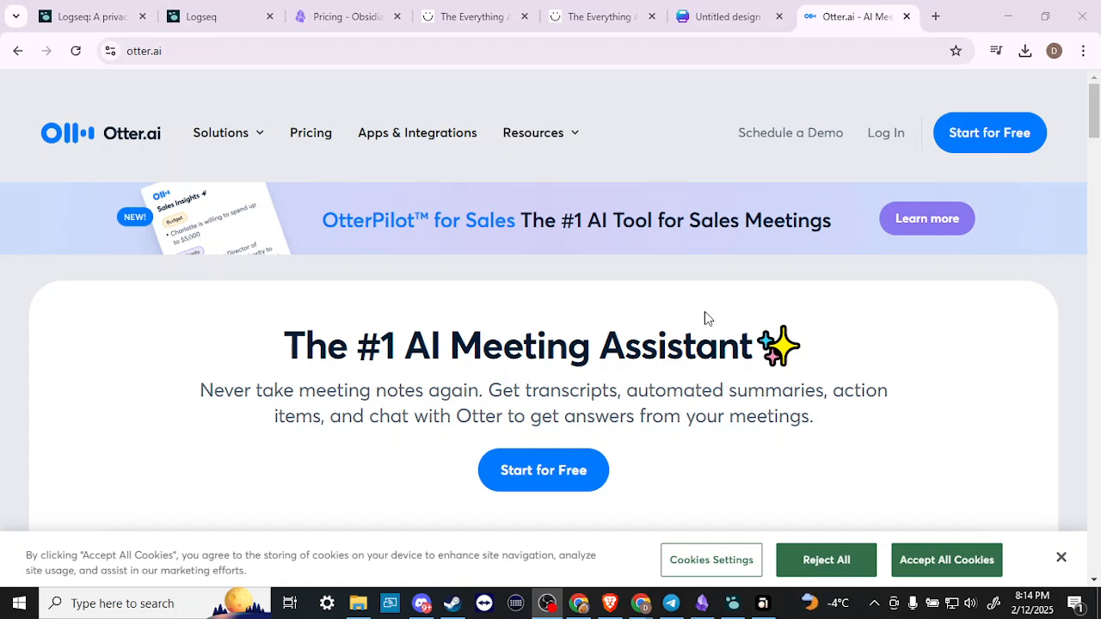
pyautogui.moveTo(238, 188)
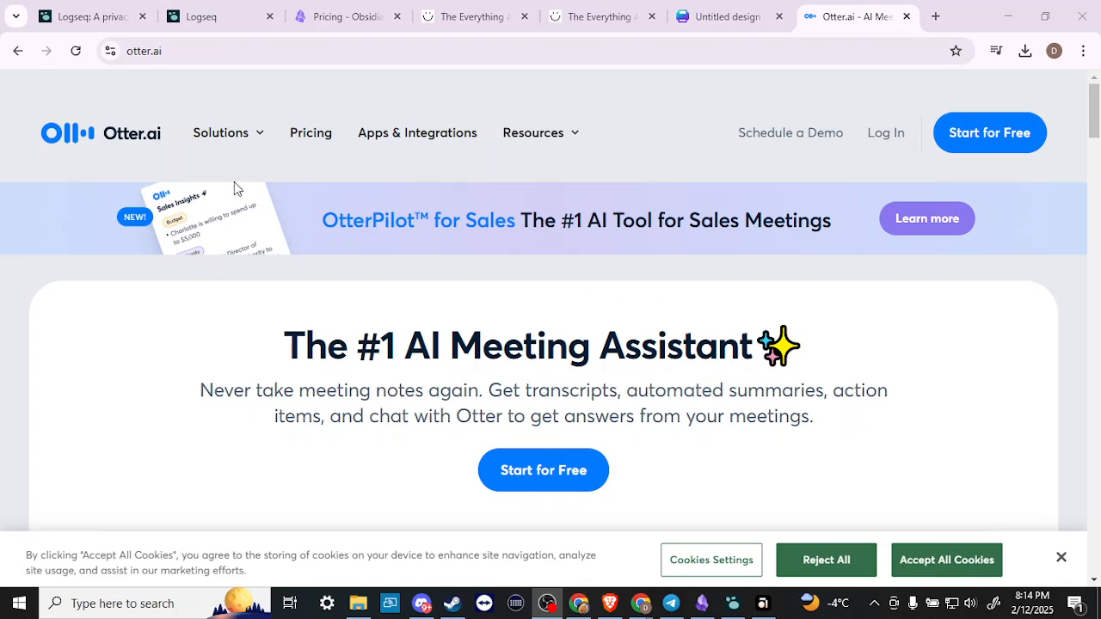
# Scroll the homepage down past the feature cards to the OtterPilot auto-join meeting notes section.
pyautogui.scroll(-3)
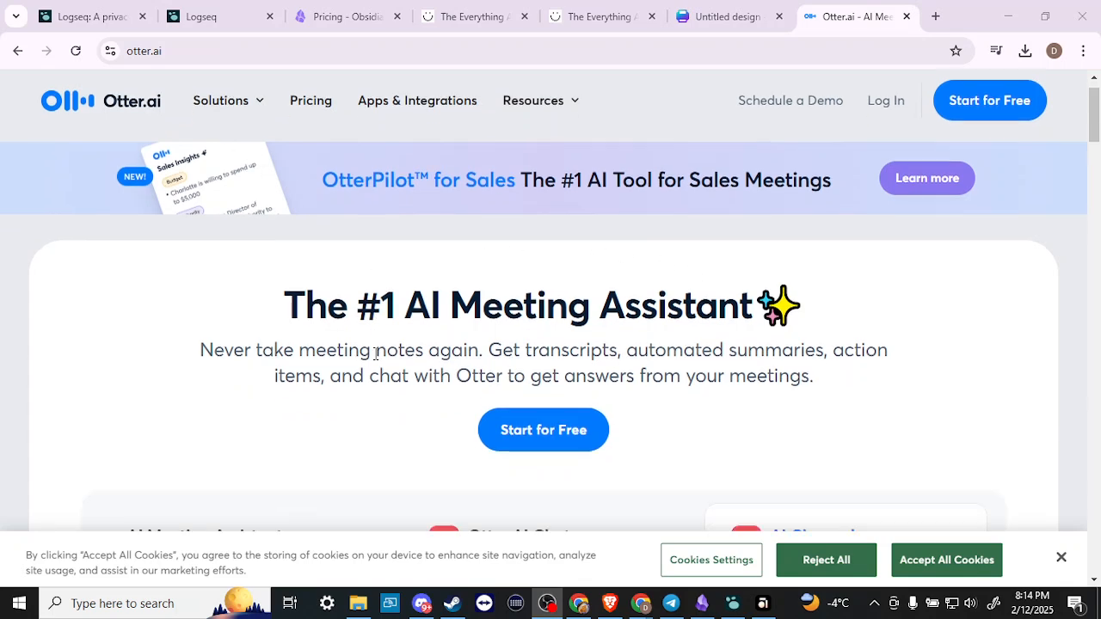
pyautogui.scroll(-3)
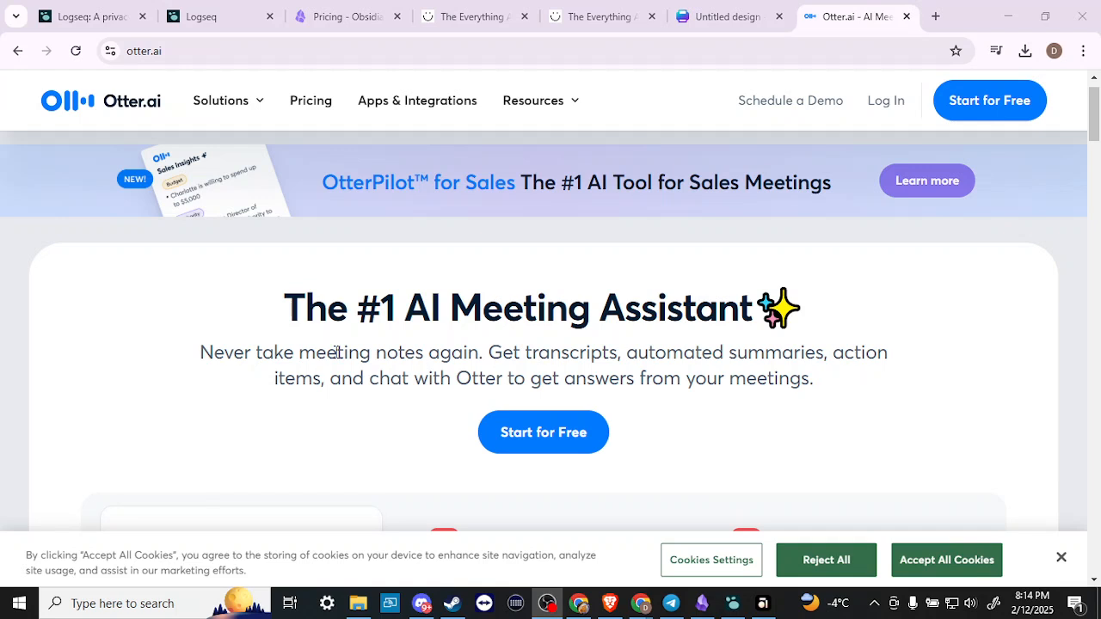
pyautogui.moveTo(685, 356)
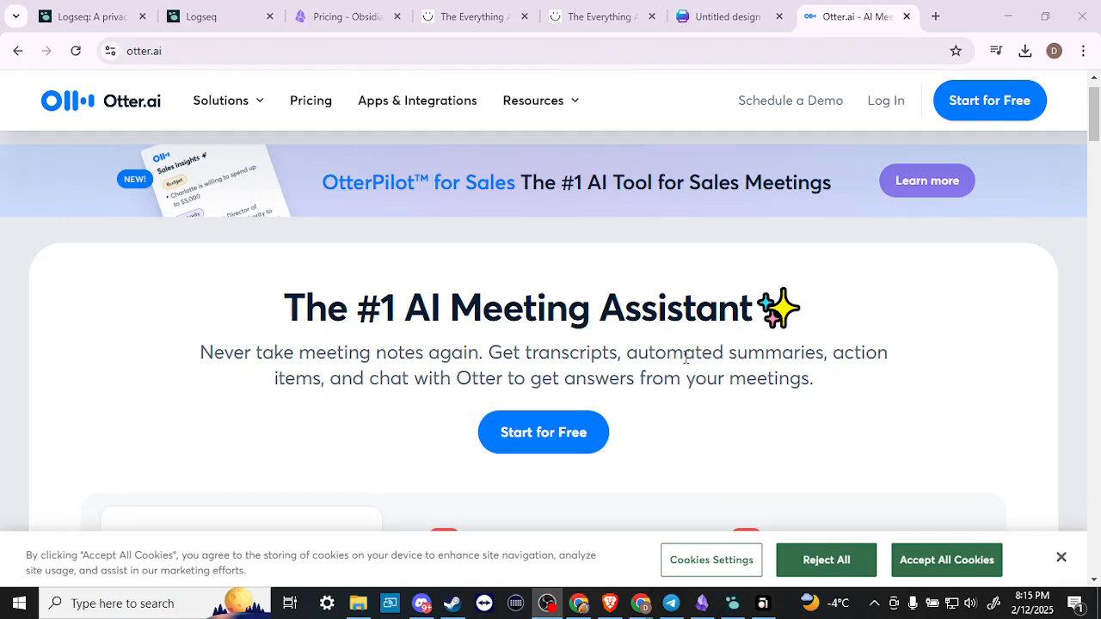
pyautogui.moveTo(400, 399)
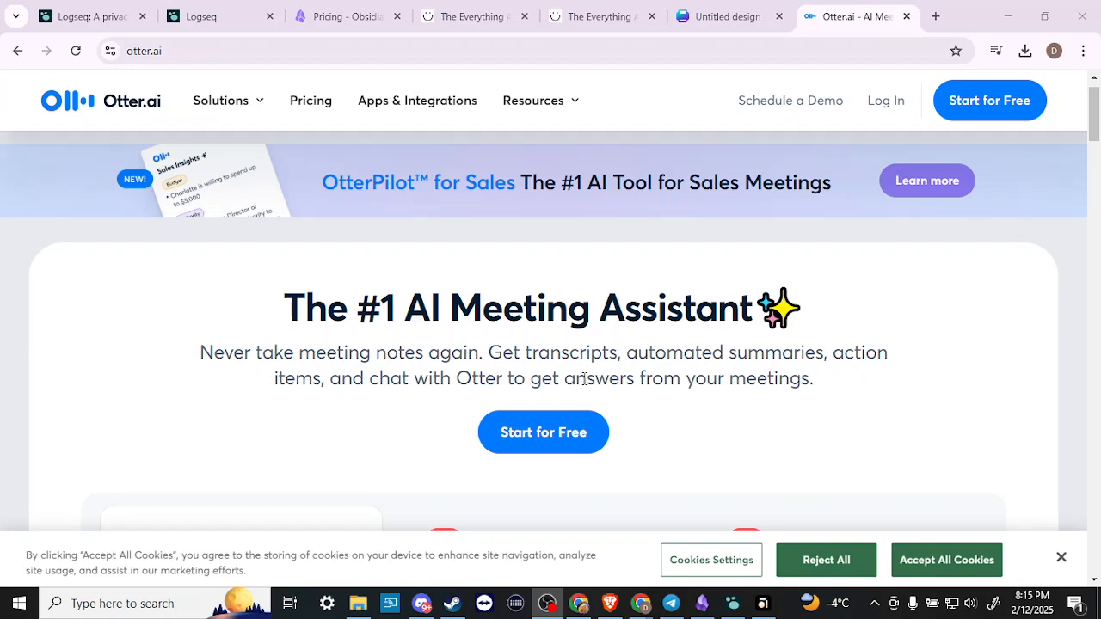
pyautogui.moveTo(675, 437)
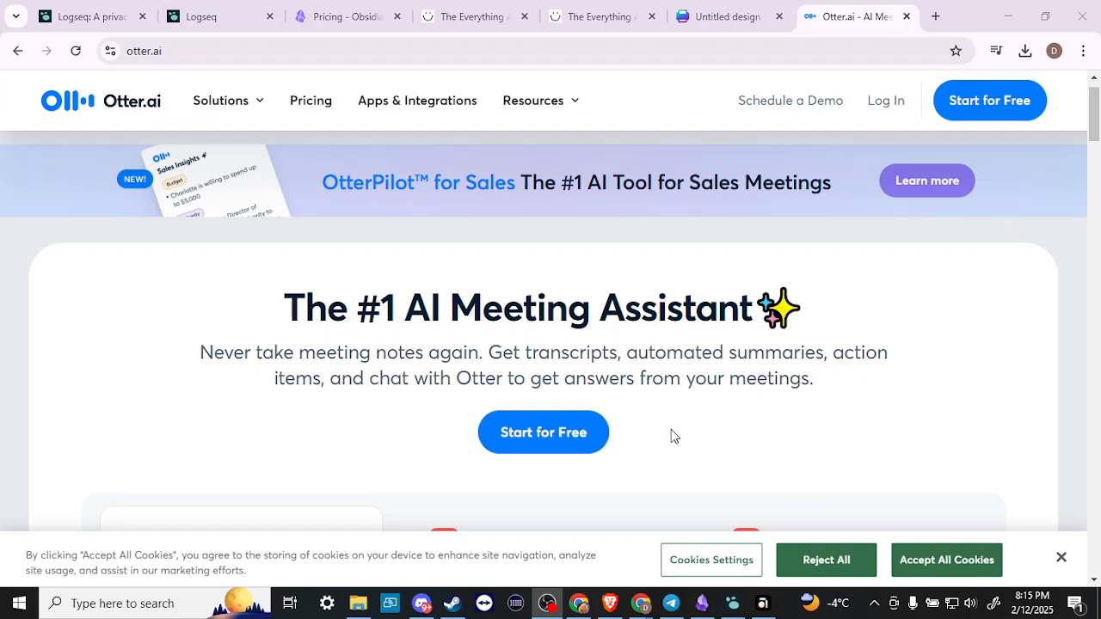
pyautogui.scroll(-3)
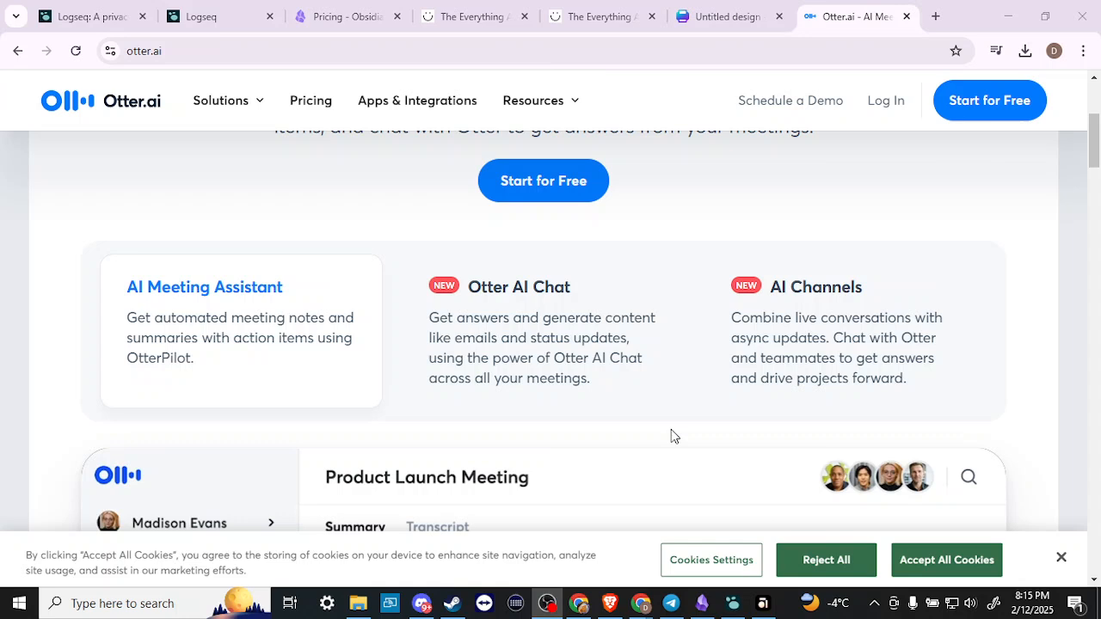
pyautogui.scroll(-3)
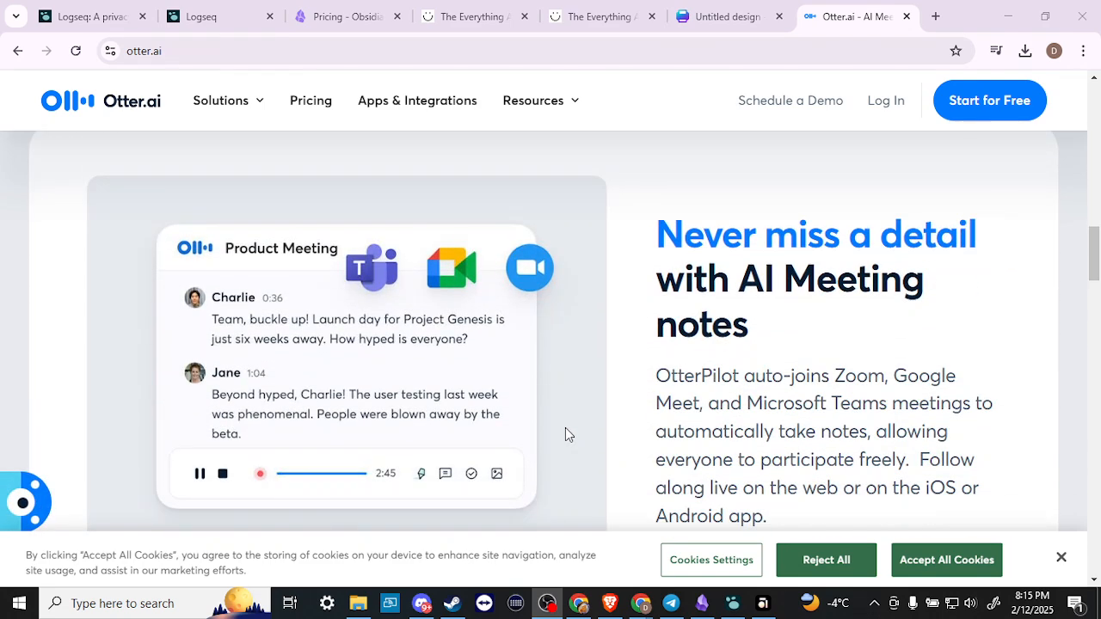
pyautogui.scroll(-3)
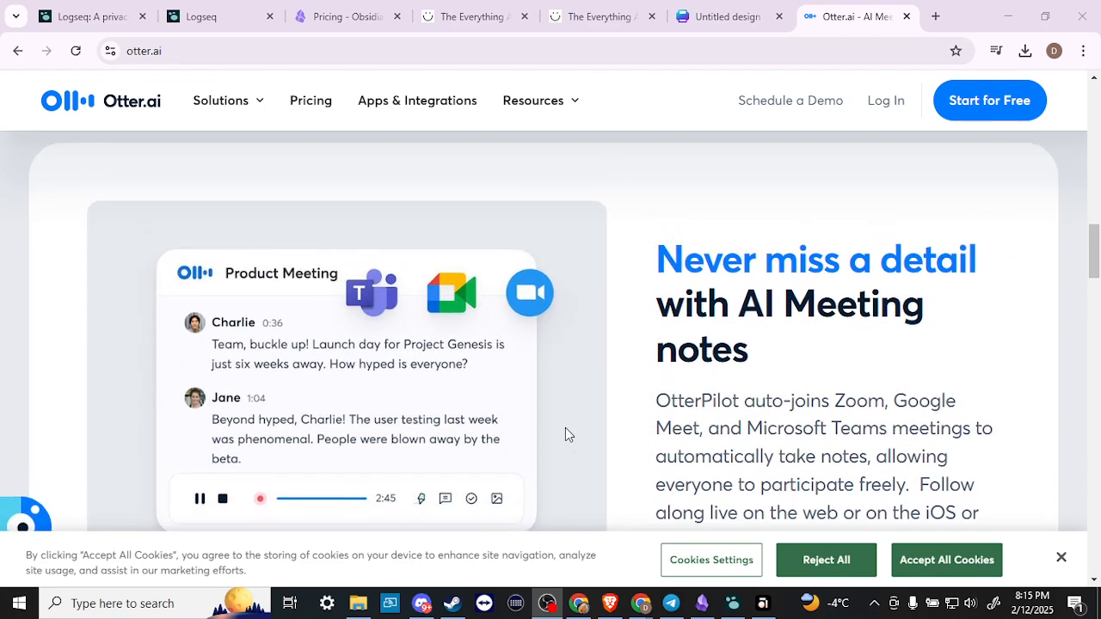
pyautogui.scroll(-3)
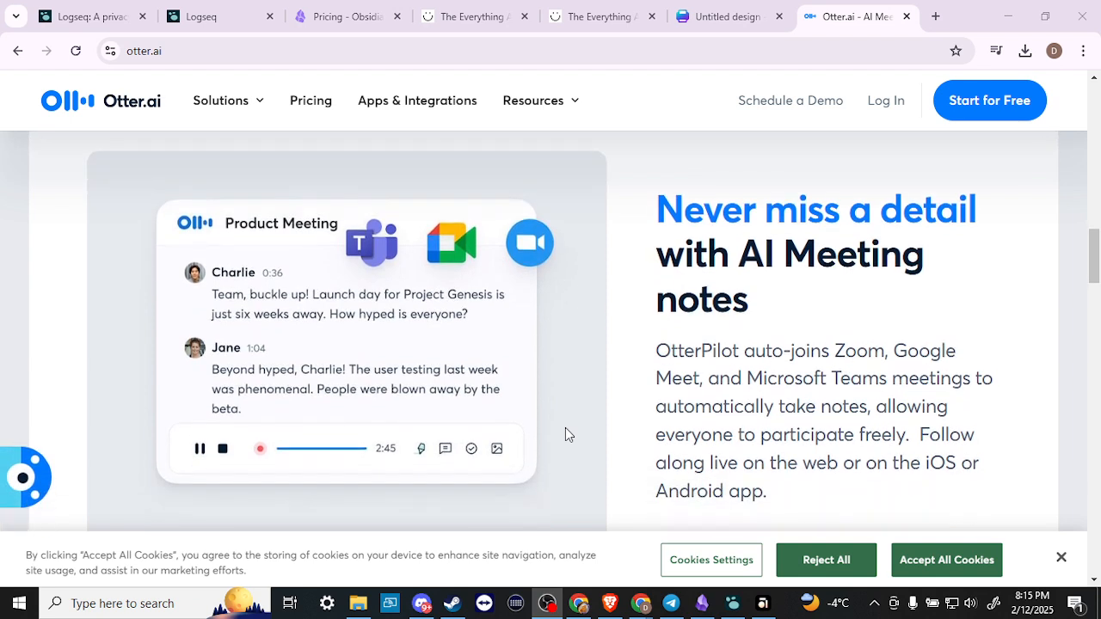
pyautogui.scroll(-3)
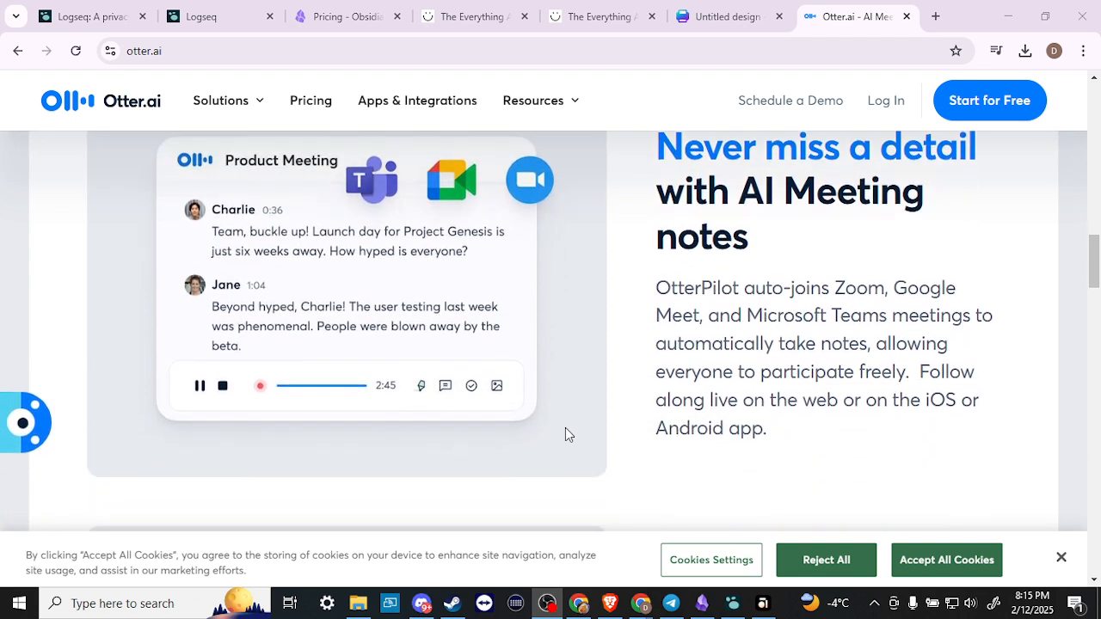
pyautogui.scroll(-3)
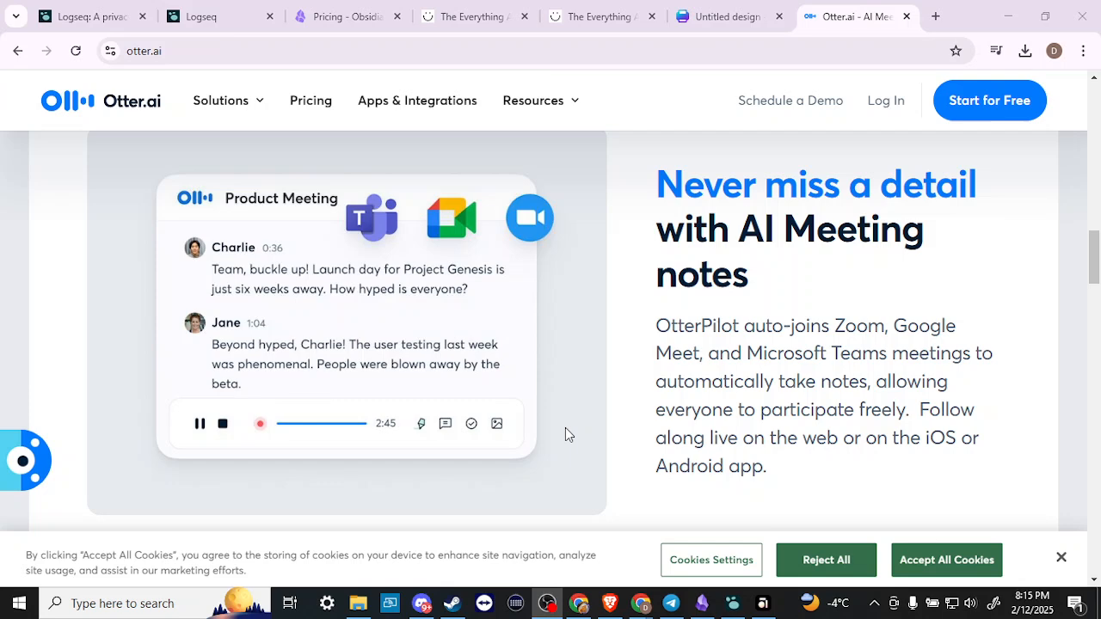
pyautogui.moveTo(926, 355)
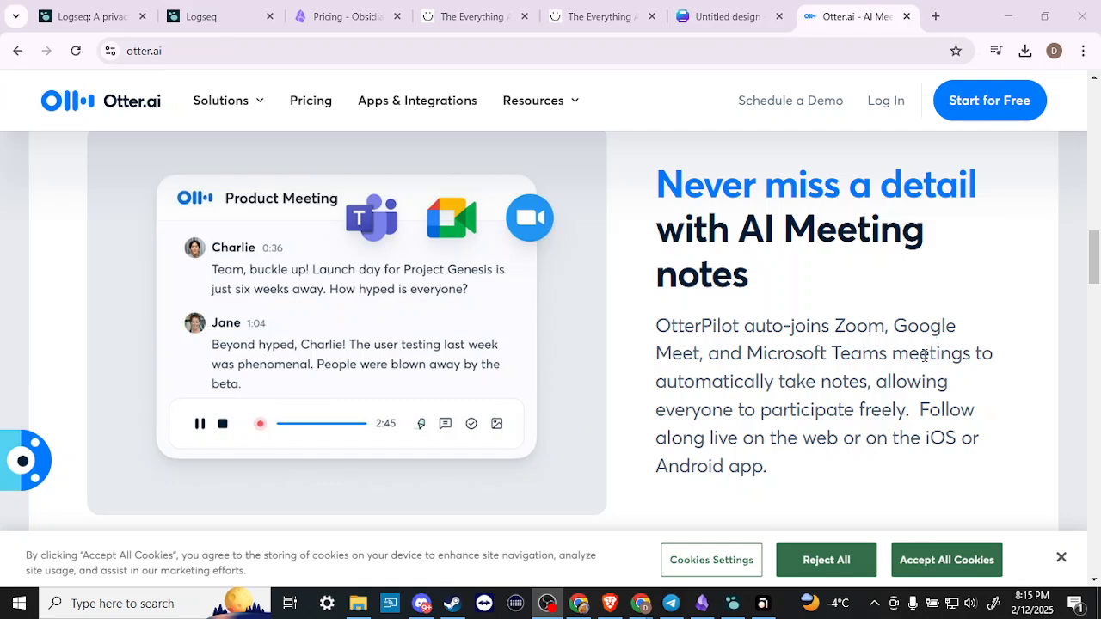
pyautogui.moveTo(750, 405)
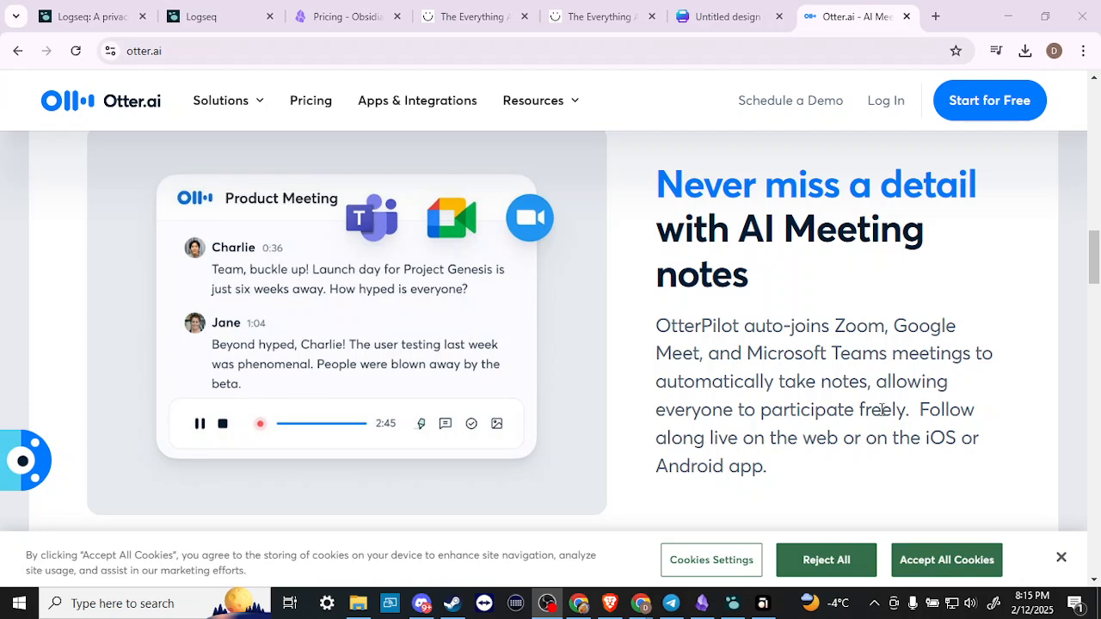
# View the 30-second meeting summary section and accept all cookies to dismiss the consent notice.
pyautogui.scroll(-3)
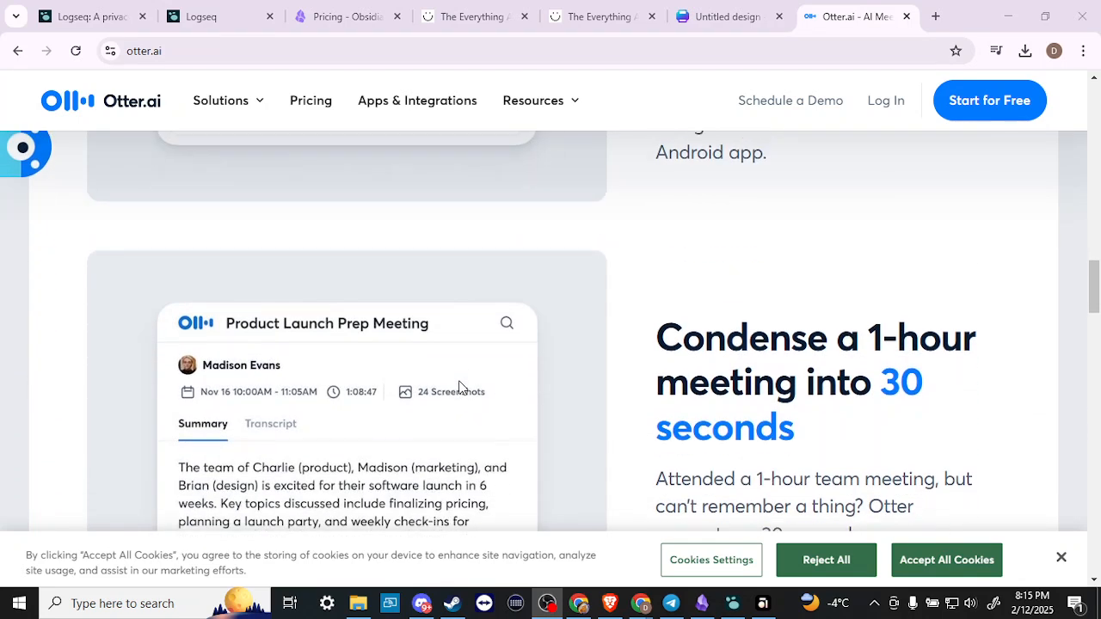
pyautogui.scroll(-3)
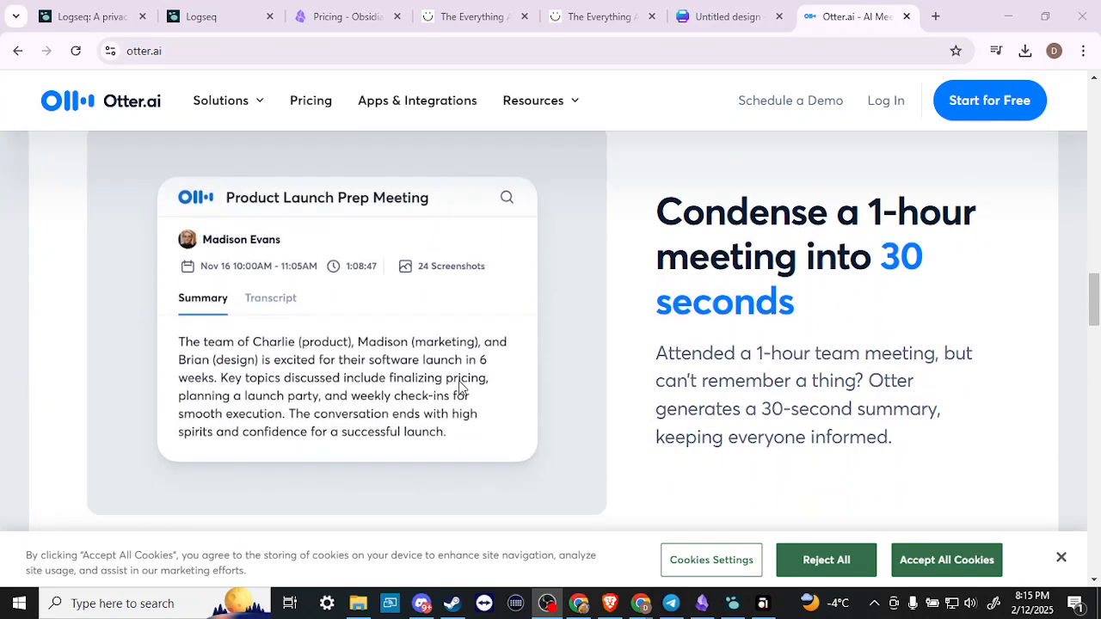
pyautogui.moveTo(564, 358)
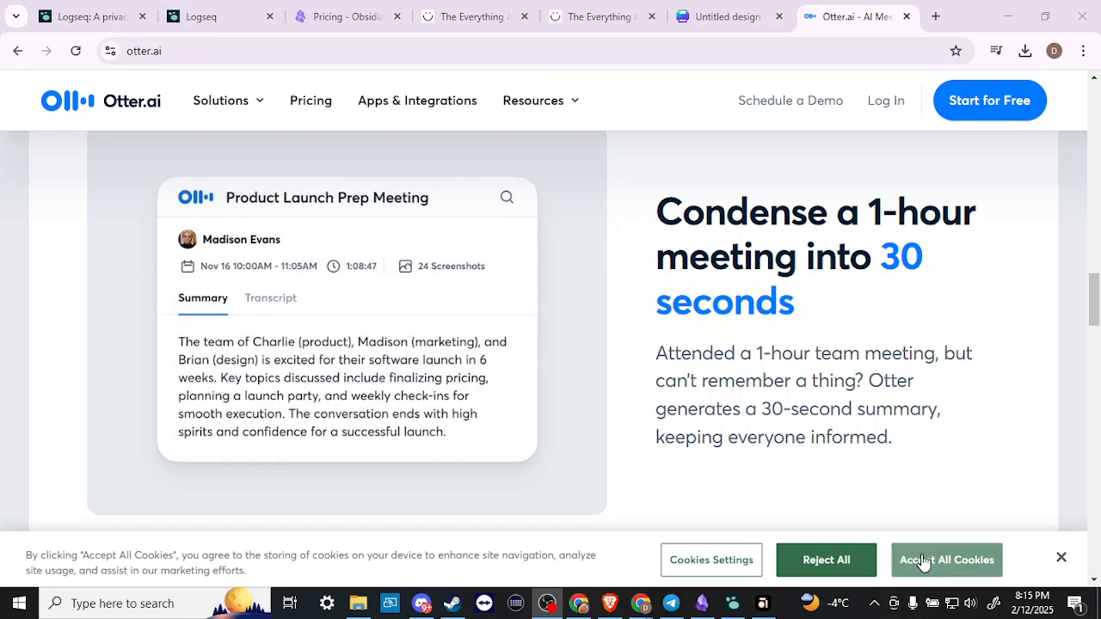
pyautogui.click(946, 561)
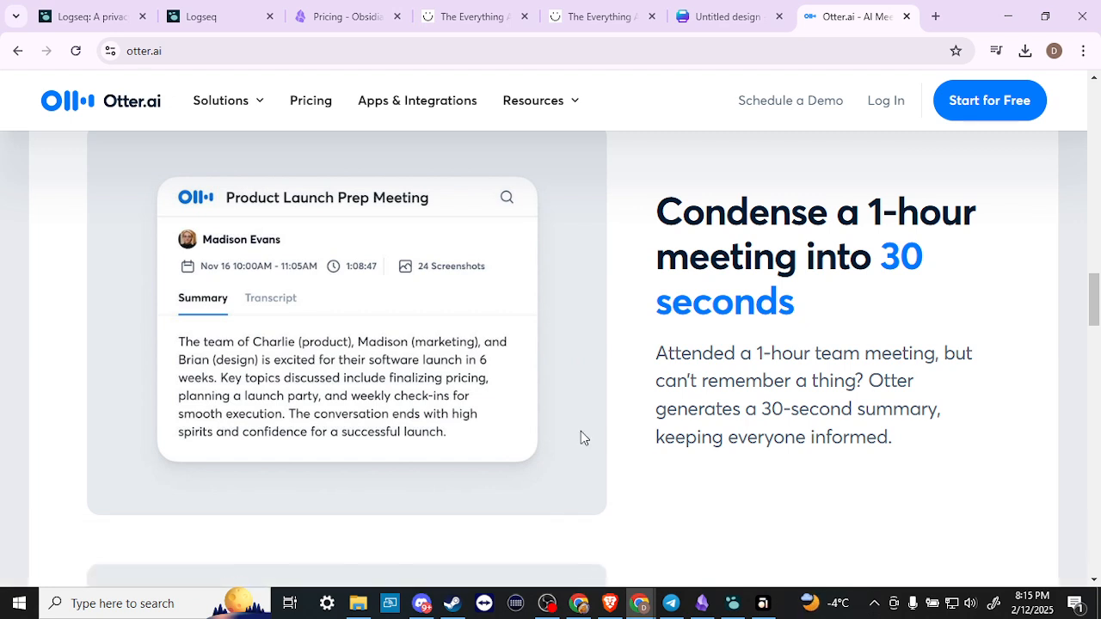
# Review the action-item section, then go to Pricing from the top navigation.
pyautogui.scroll(-3)
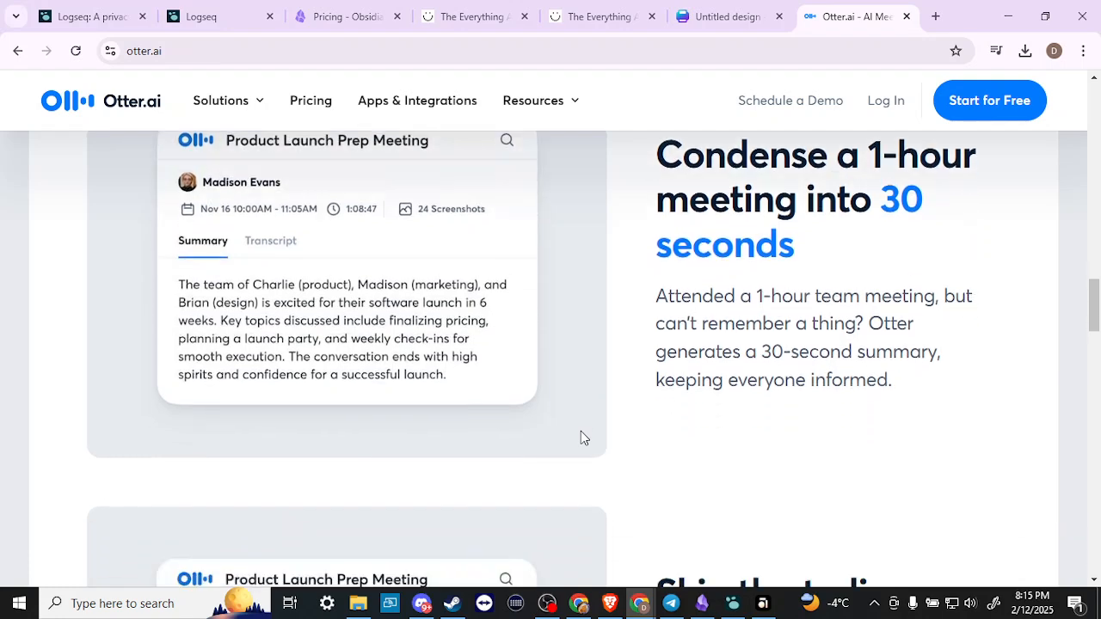
pyautogui.scroll(-3)
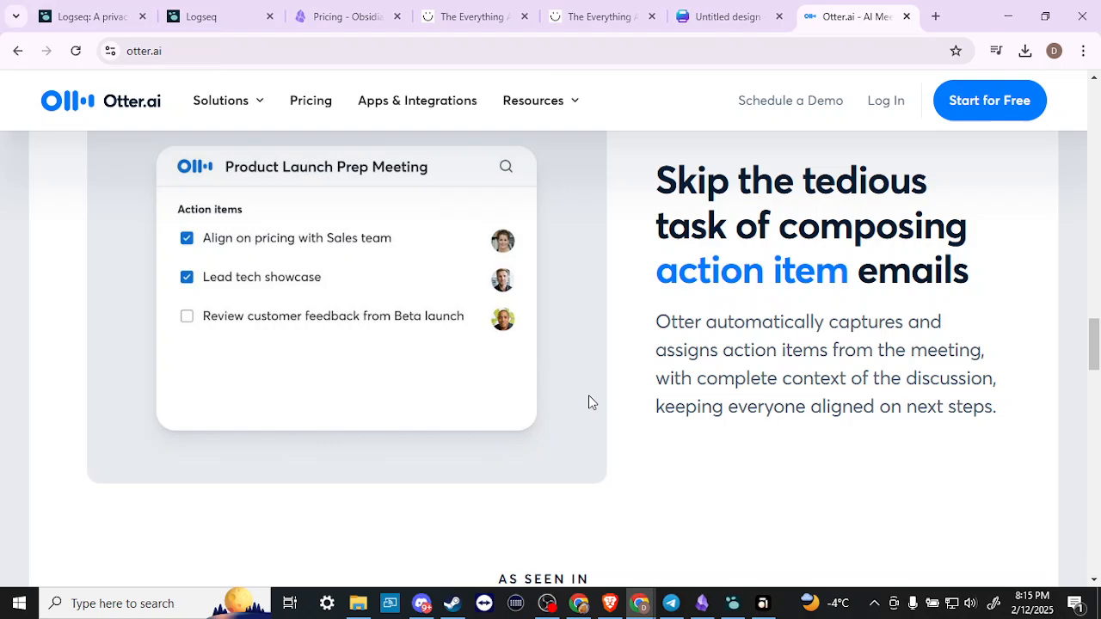
pyautogui.scroll(-3)
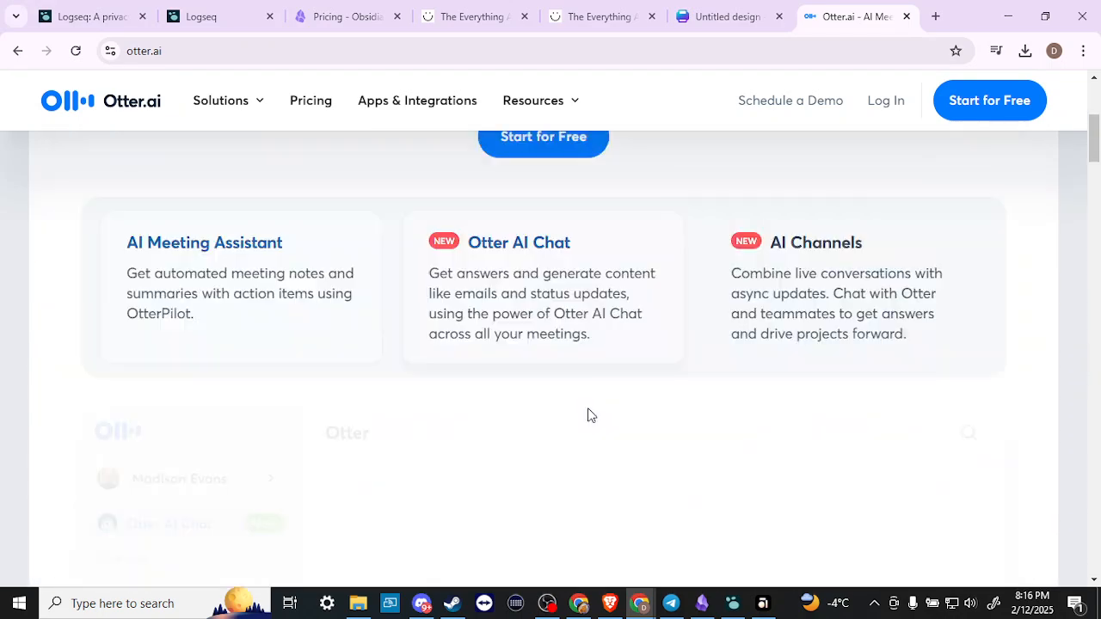
pyautogui.scroll(3)
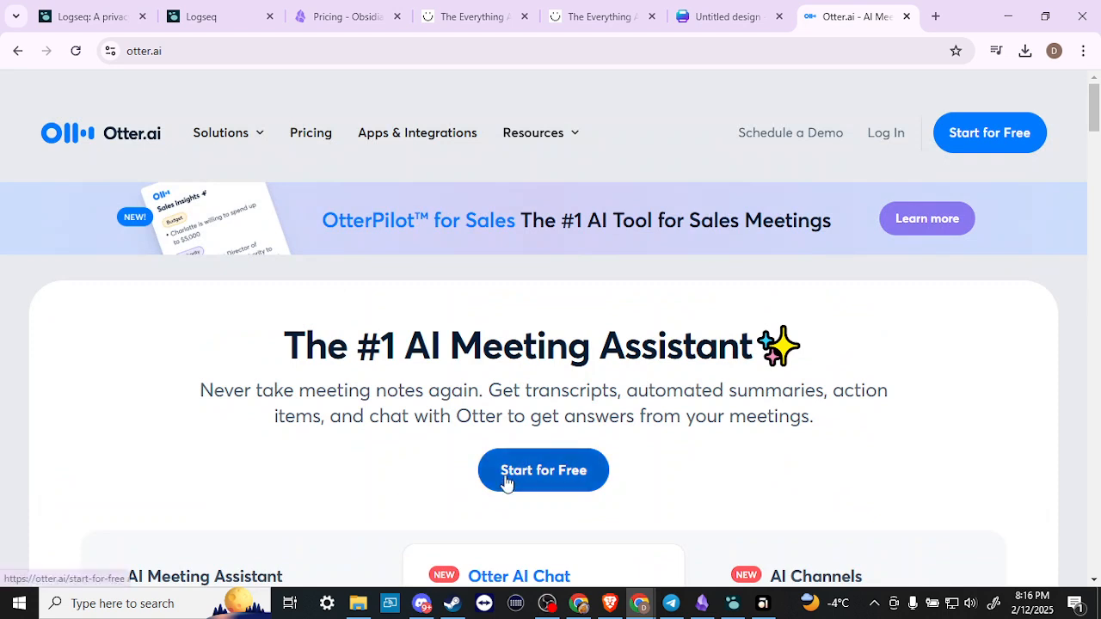
pyautogui.click(310, 132)
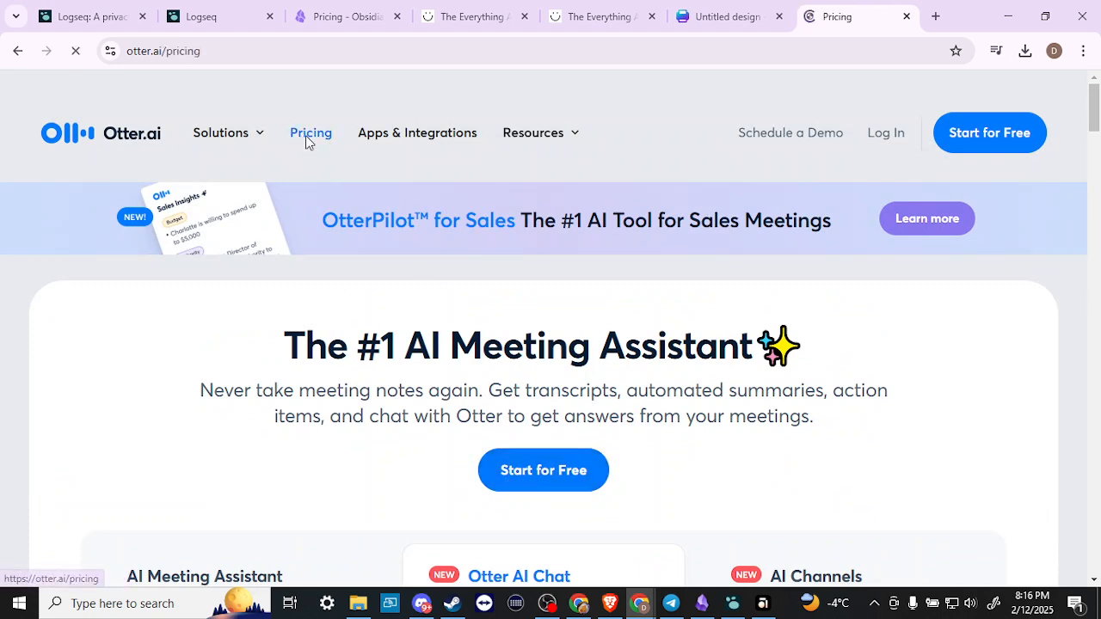
pyautogui.click(309, 132)
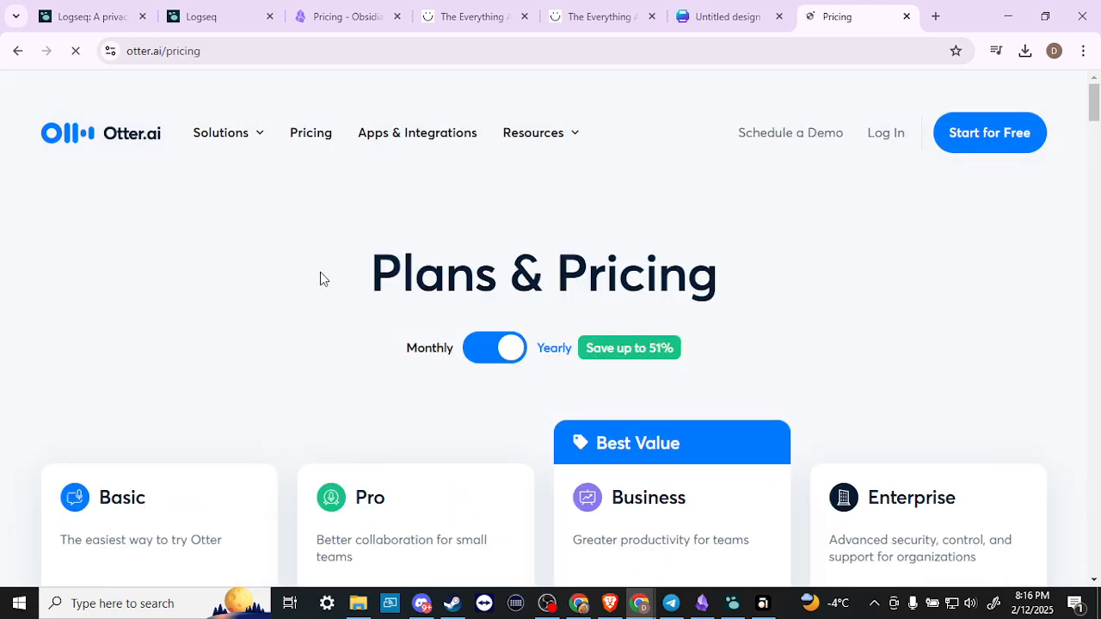
pyautogui.scroll(-3)
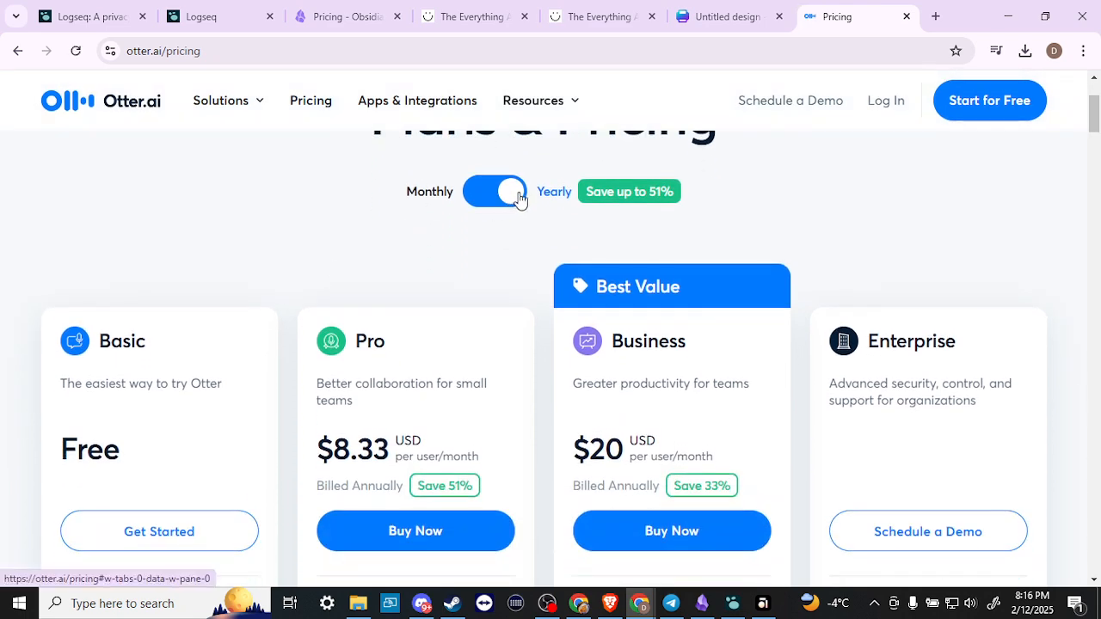
pyautogui.click(496, 191)
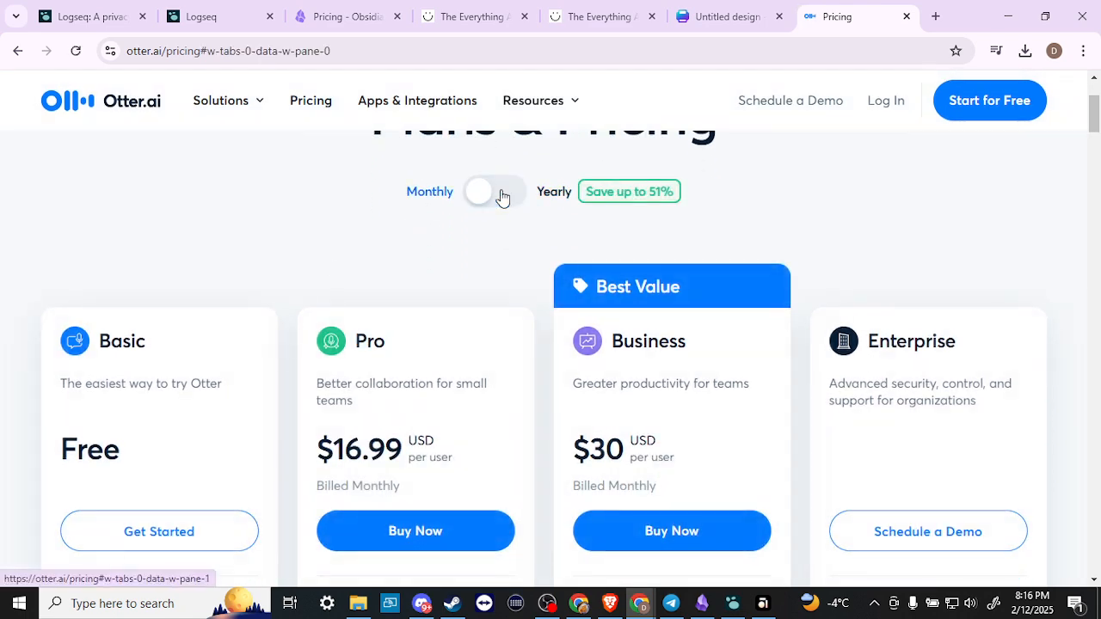
pyautogui.scroll(-3)
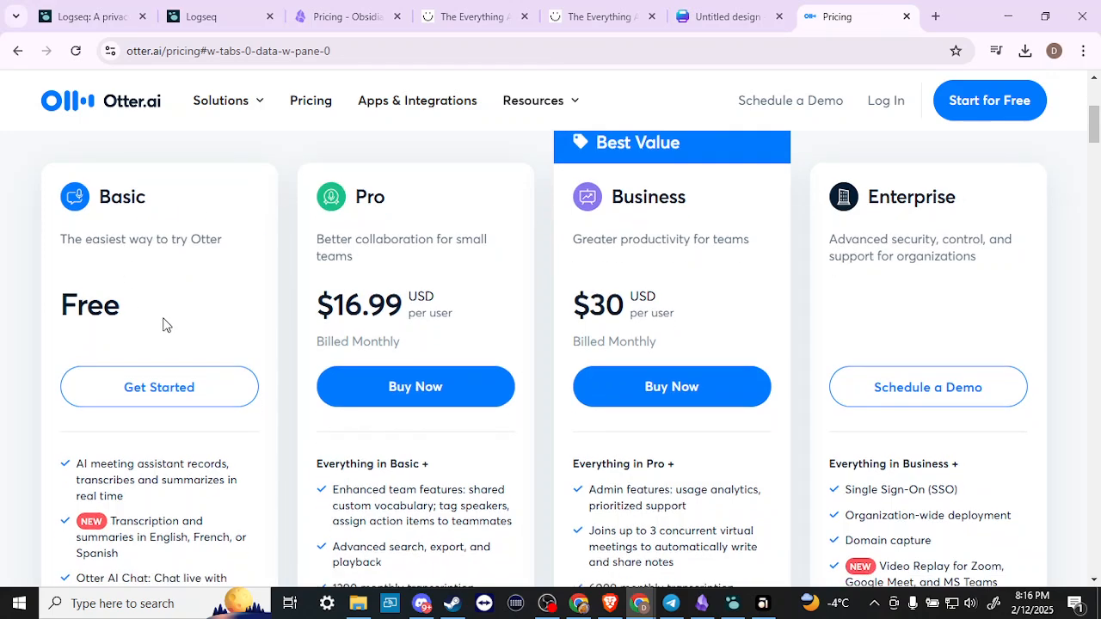
pyautogui.scroll(-3)
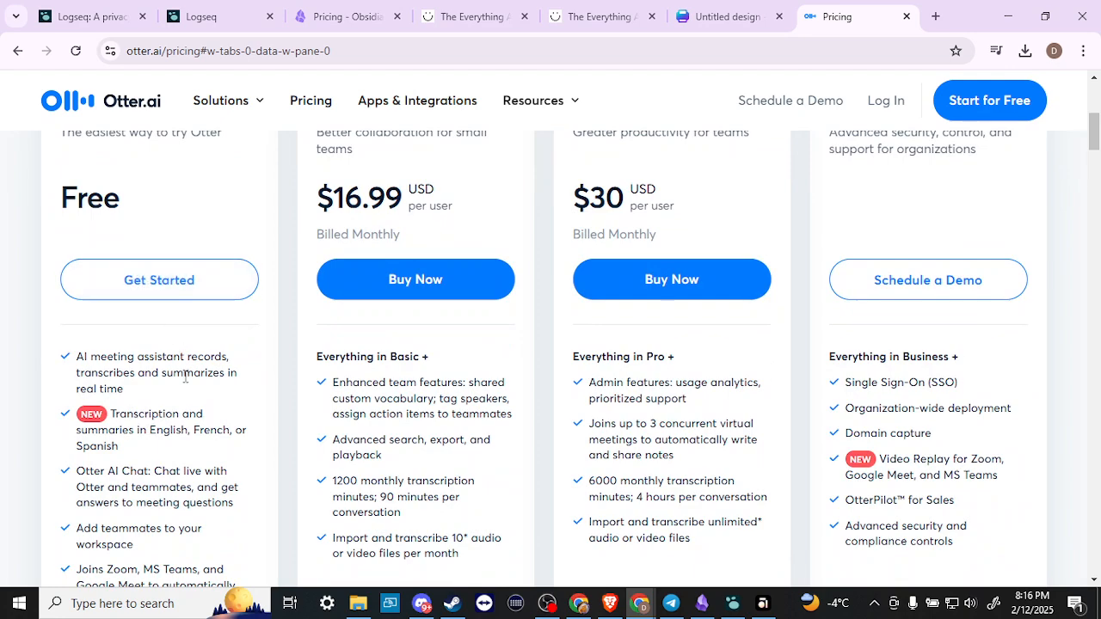
pyautogui.scroll(-3)
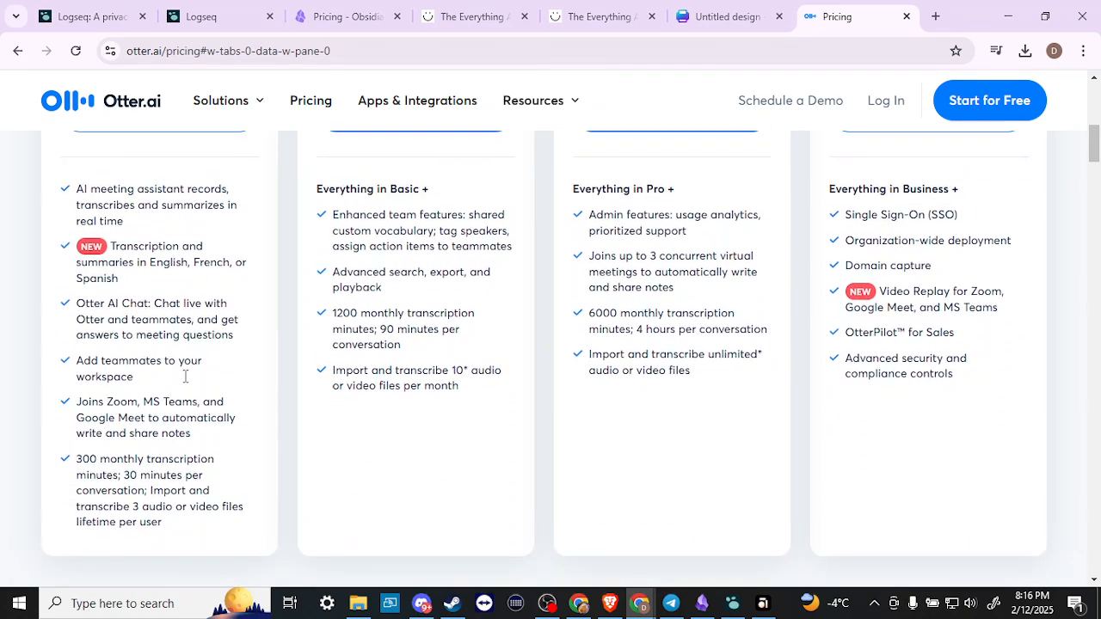
pyautogui.scroll(-3)
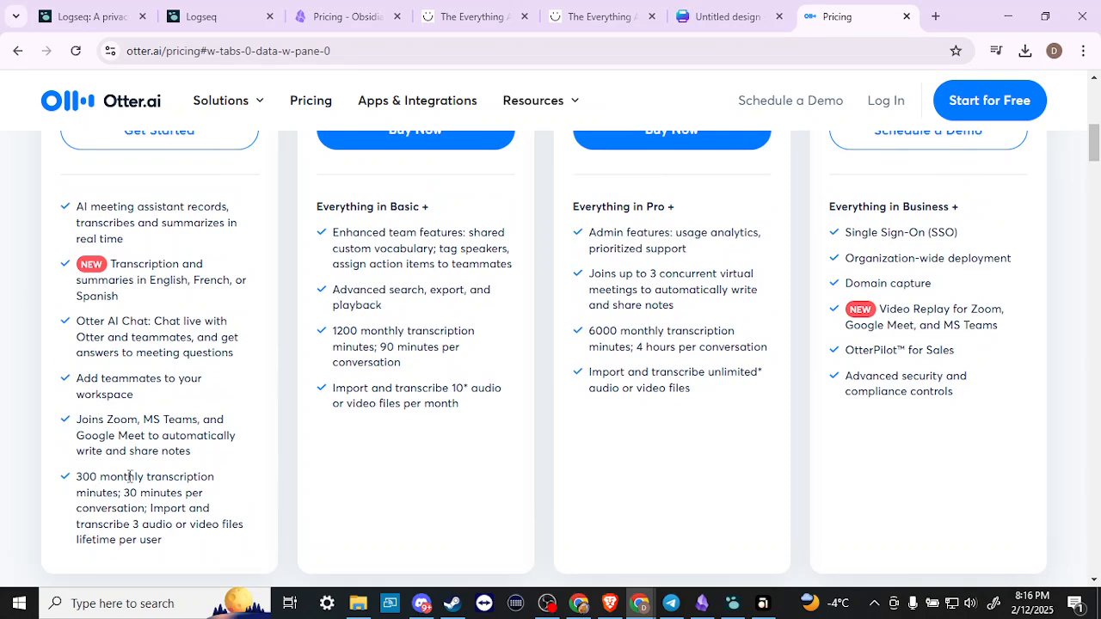
pyautogui.moveTo(101, 492)
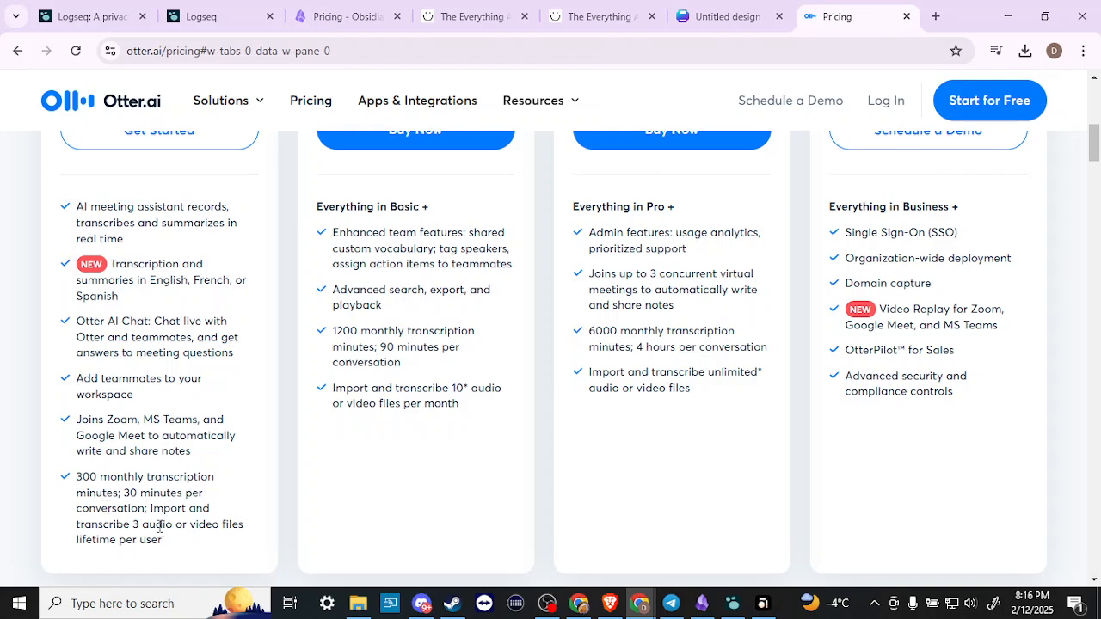
pyautogui.scroll(3)
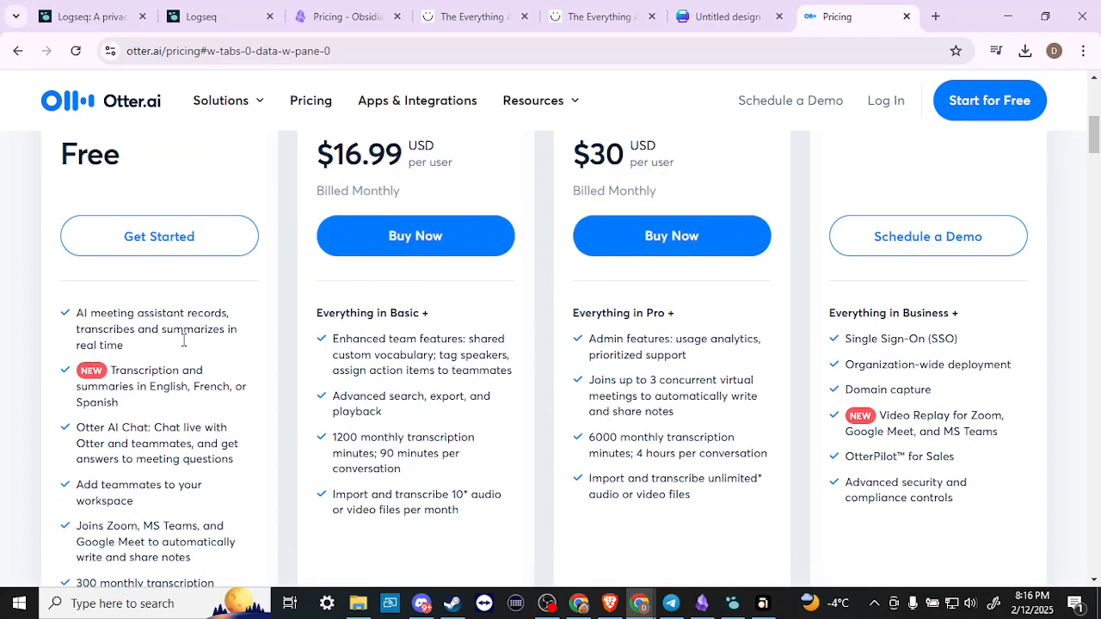
pyautogui.scroll(-3)
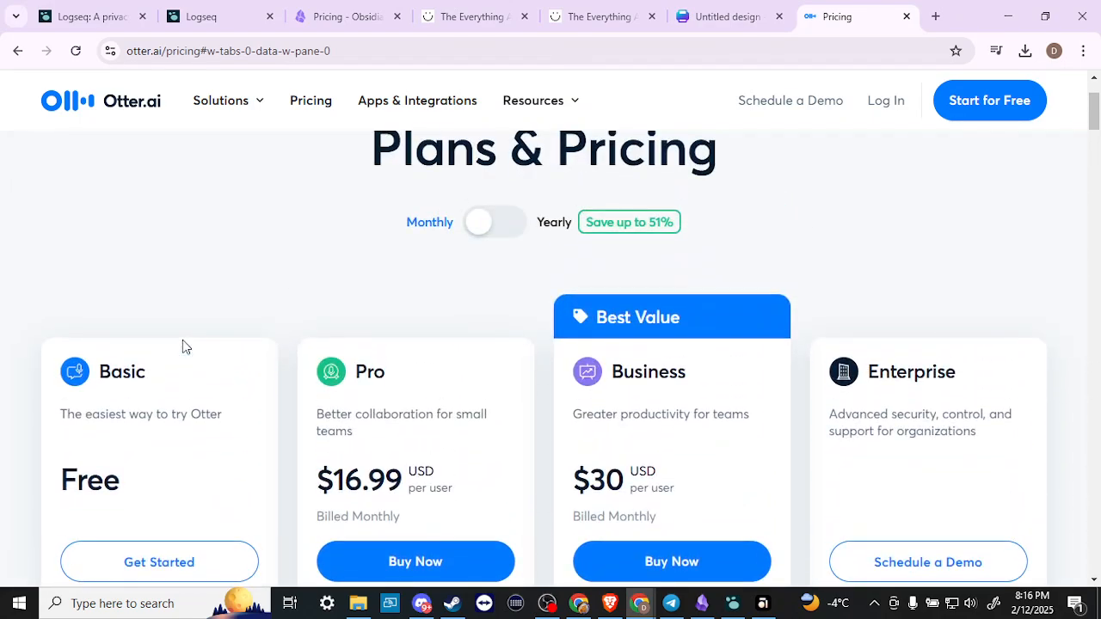
pyautogui.scroll(-3)
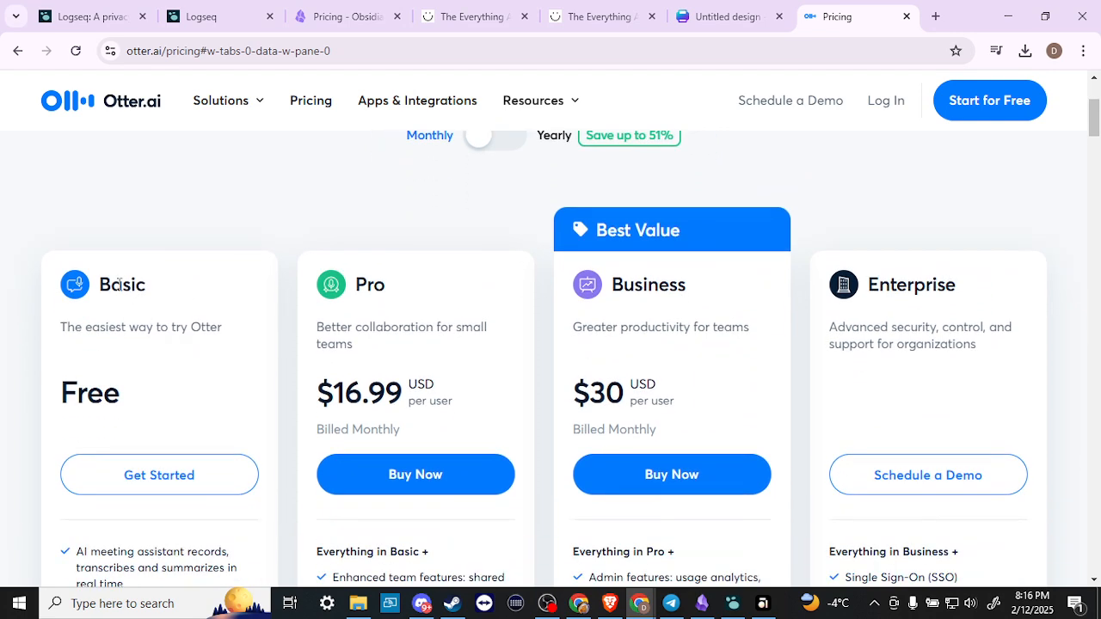
pyautogui.moveTo(427, 325)
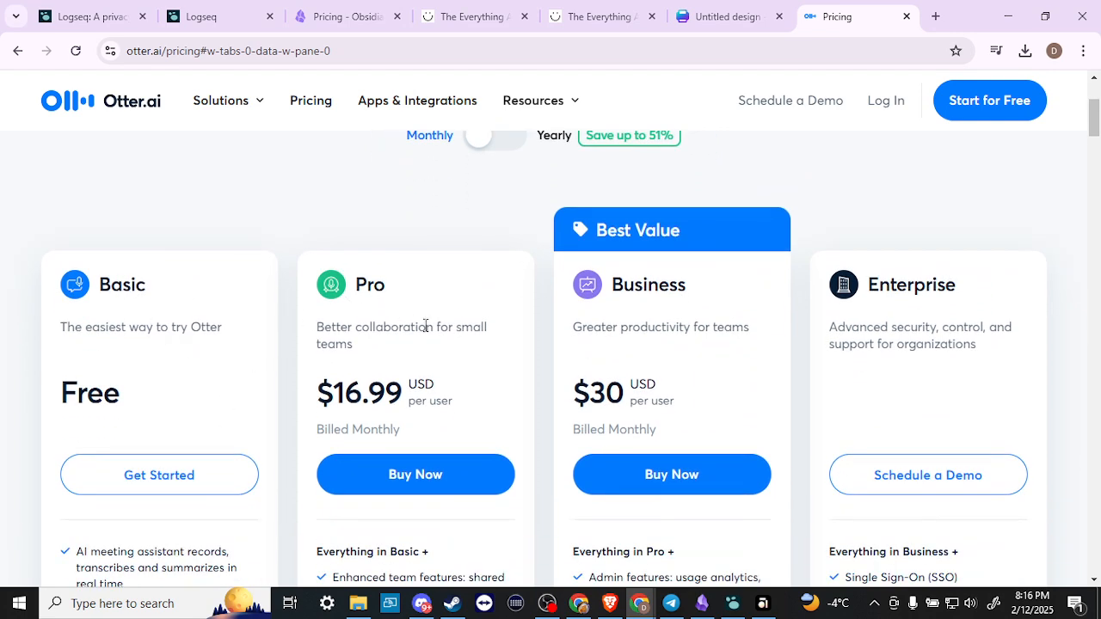
pyautogui.scroll(-3)
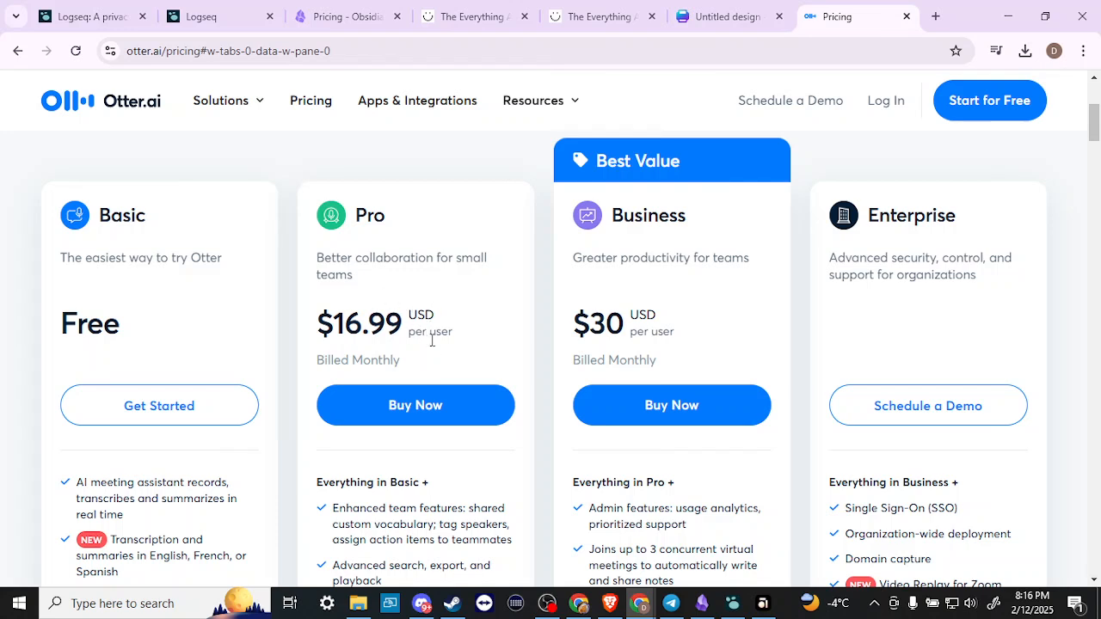
pyautogui.moveTo(434, 347)
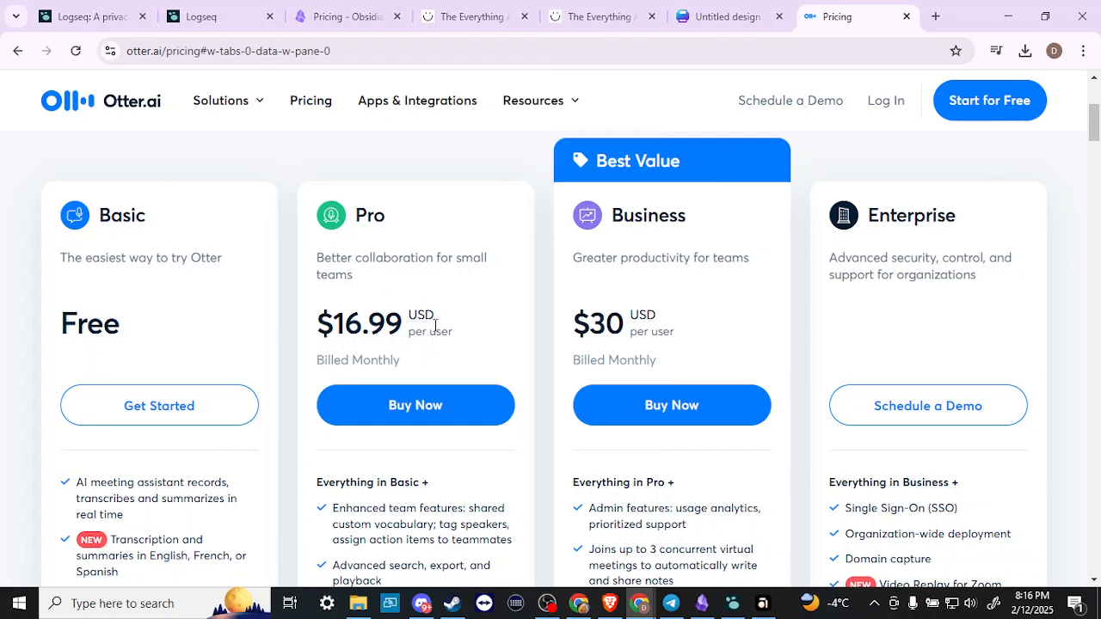
pyautogui.scroll(-3)
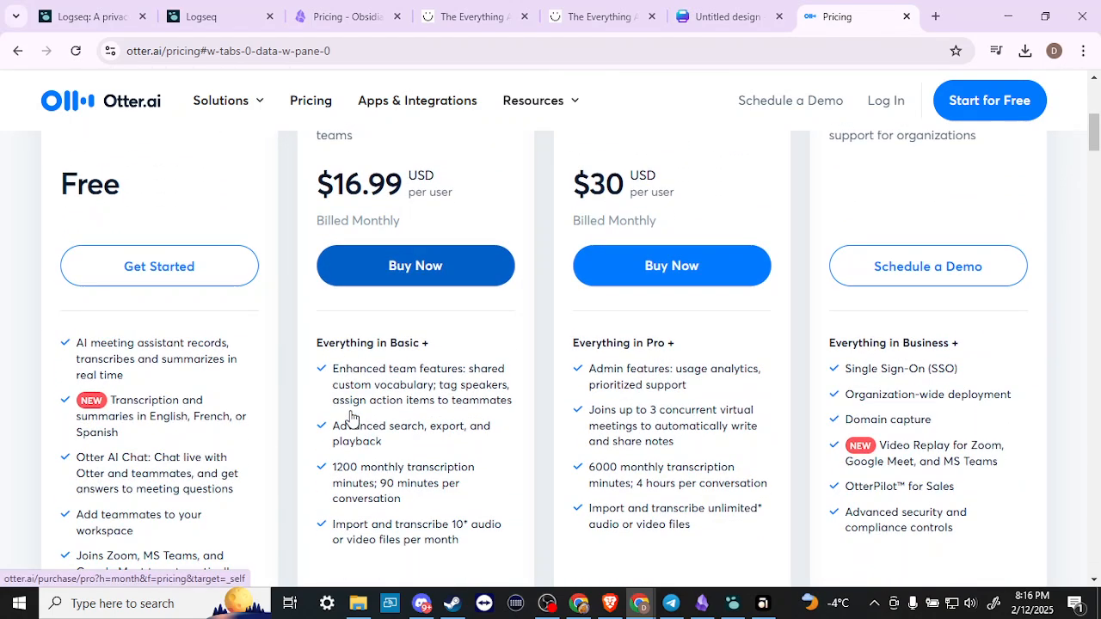
pyautogui.scroll(-3)
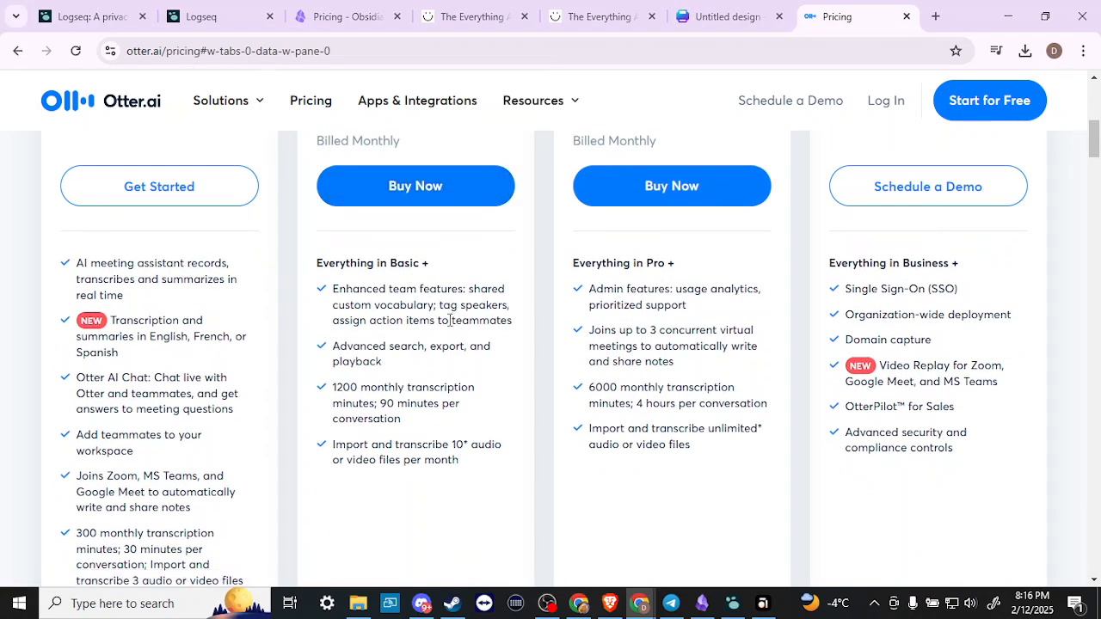
pyautogui.moveTo(472, 296)
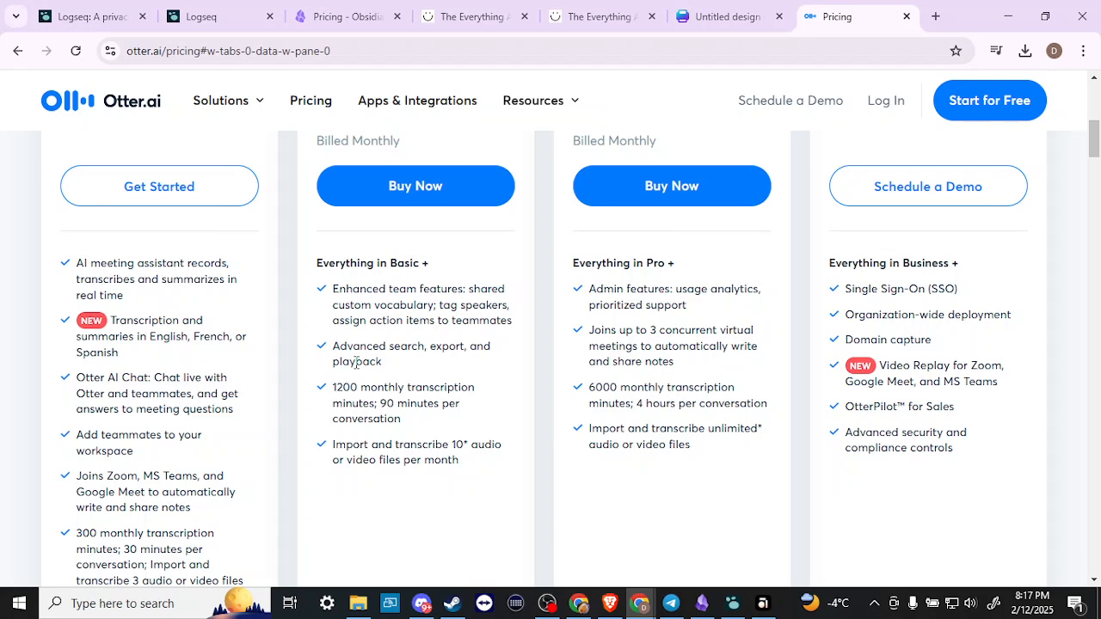
pyautogui.moveTo(413, 406)
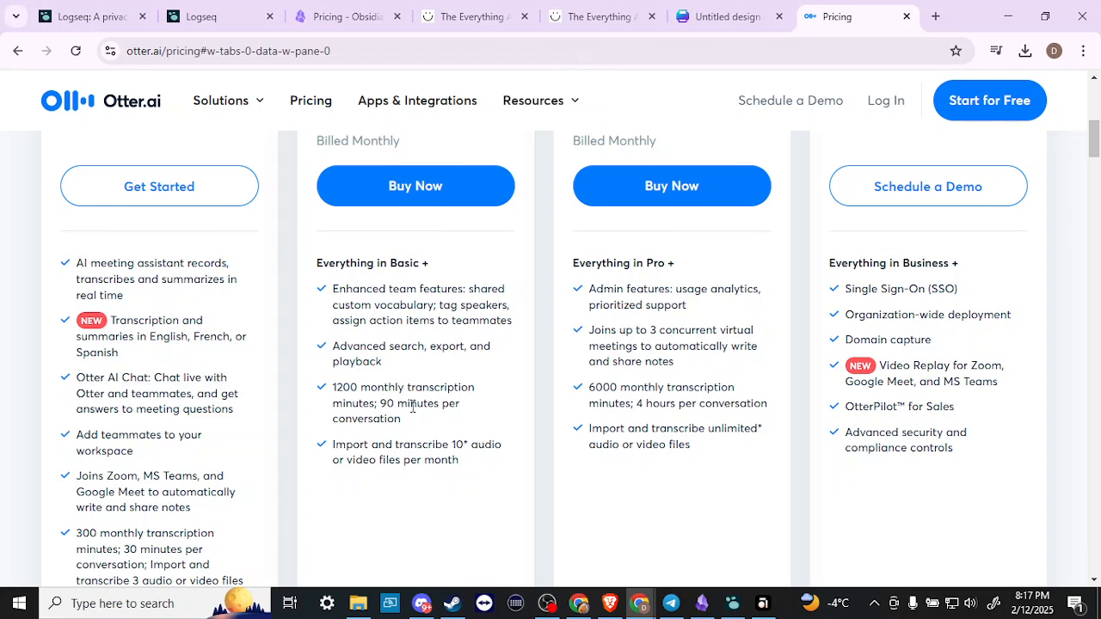
pyautogui.scroll(-3)
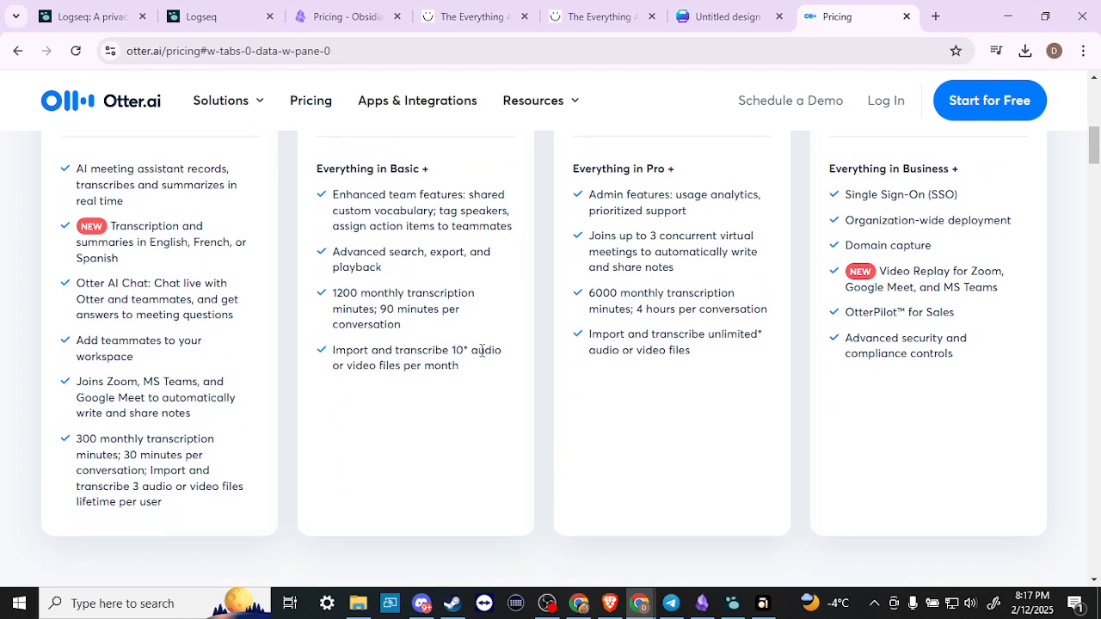
pyautogui.moveTo(434, 365)
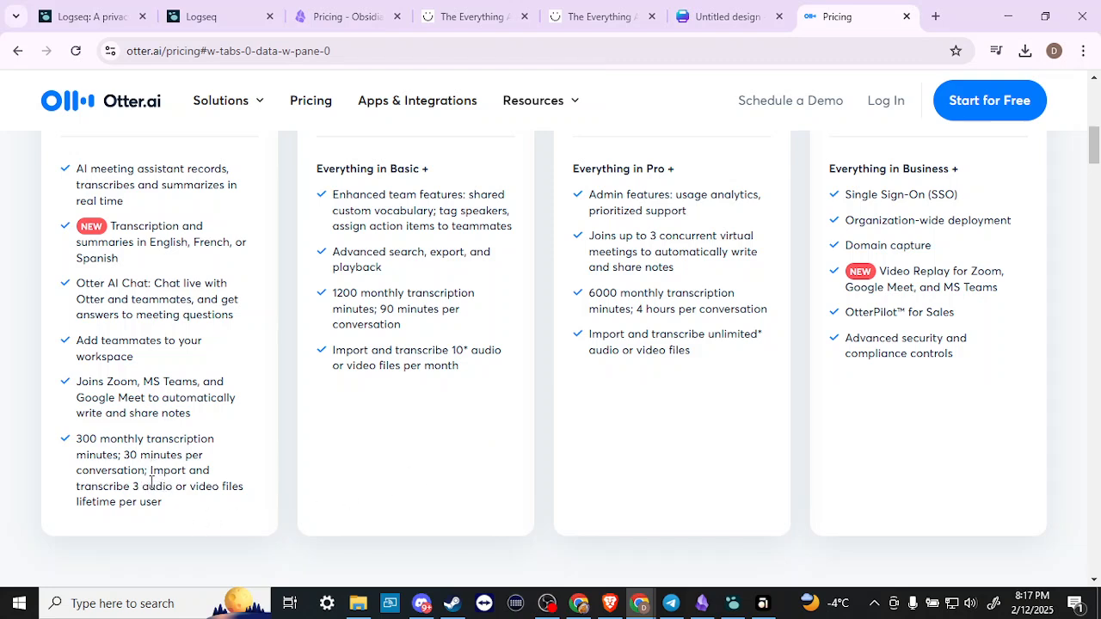
pyautogui.moveTo(199, 502)
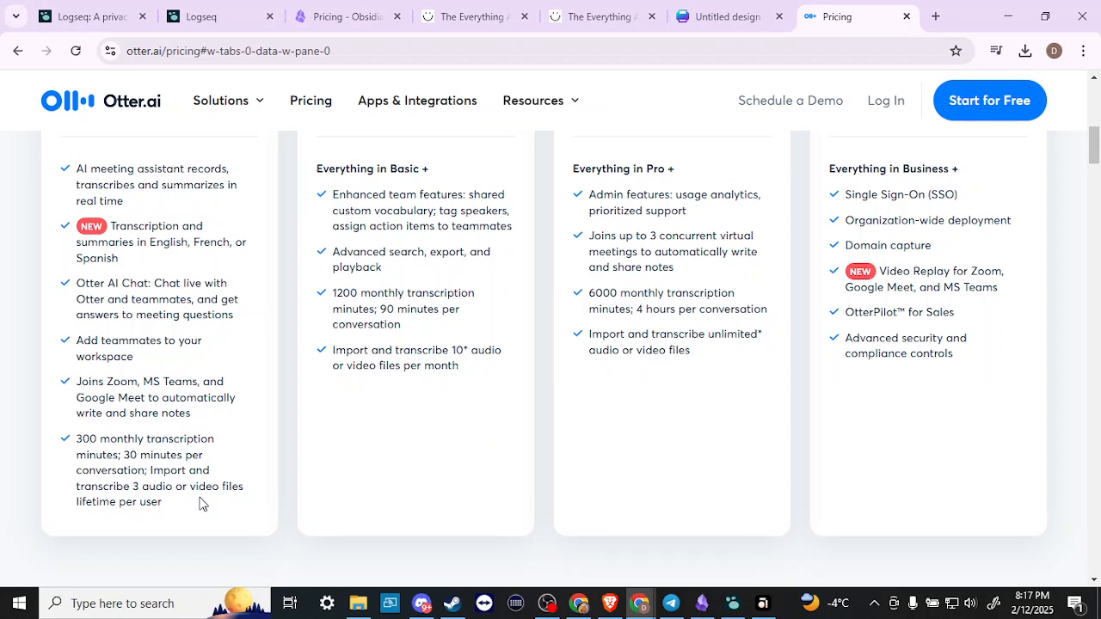
pyautogui.moveTo(135, 503)
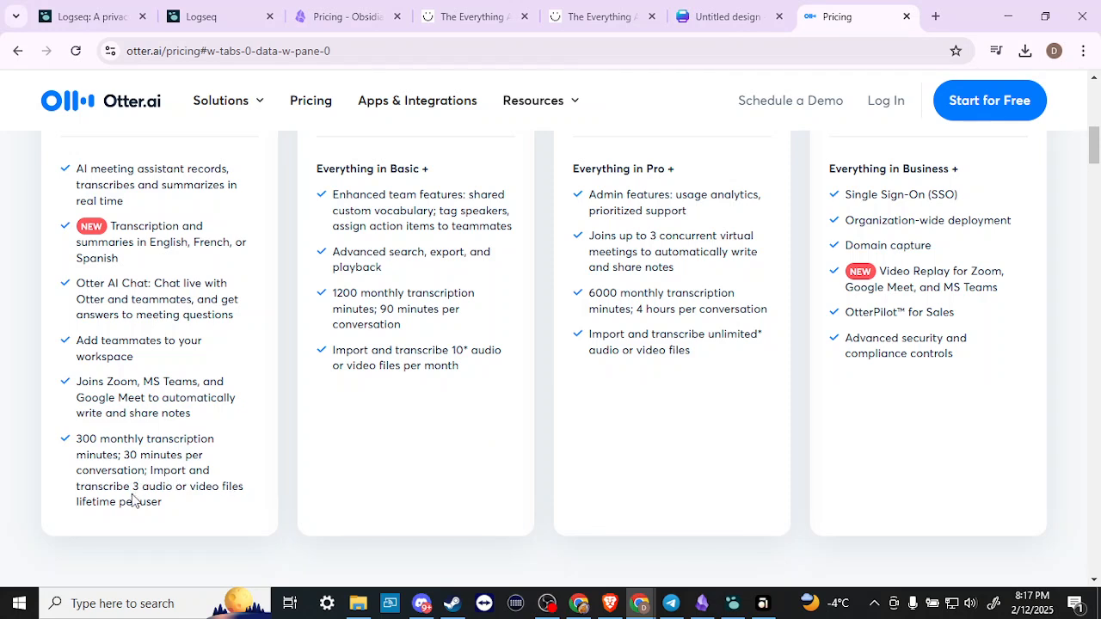
pyautogui.moveTo(194, 454)
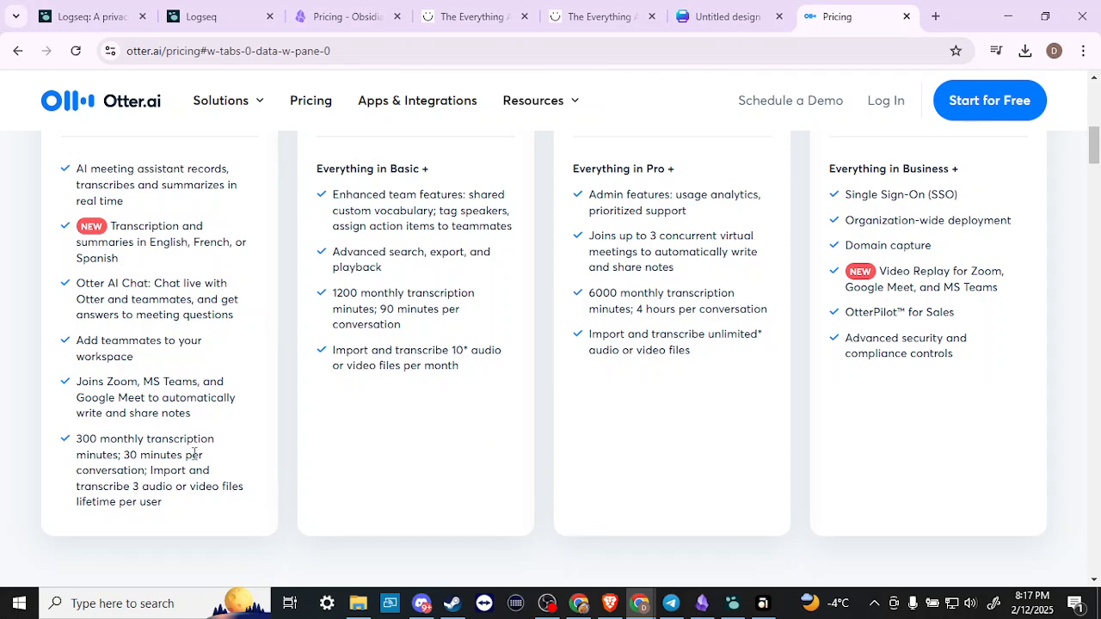
pyautogui.moveTo(134, 524)
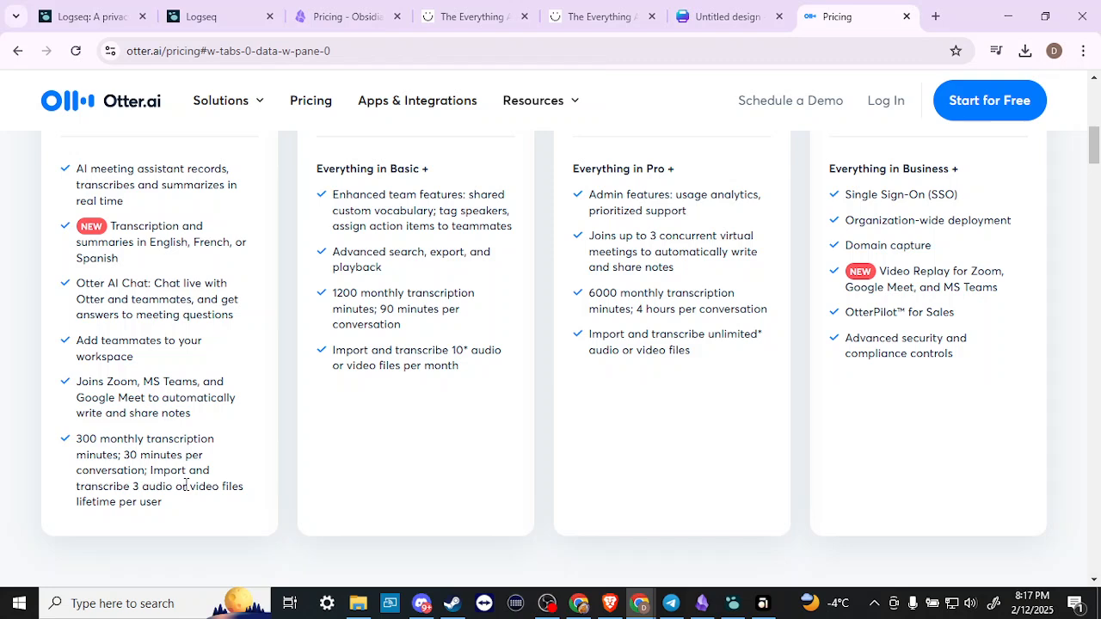
pyautogui.moveTo(399, 482)
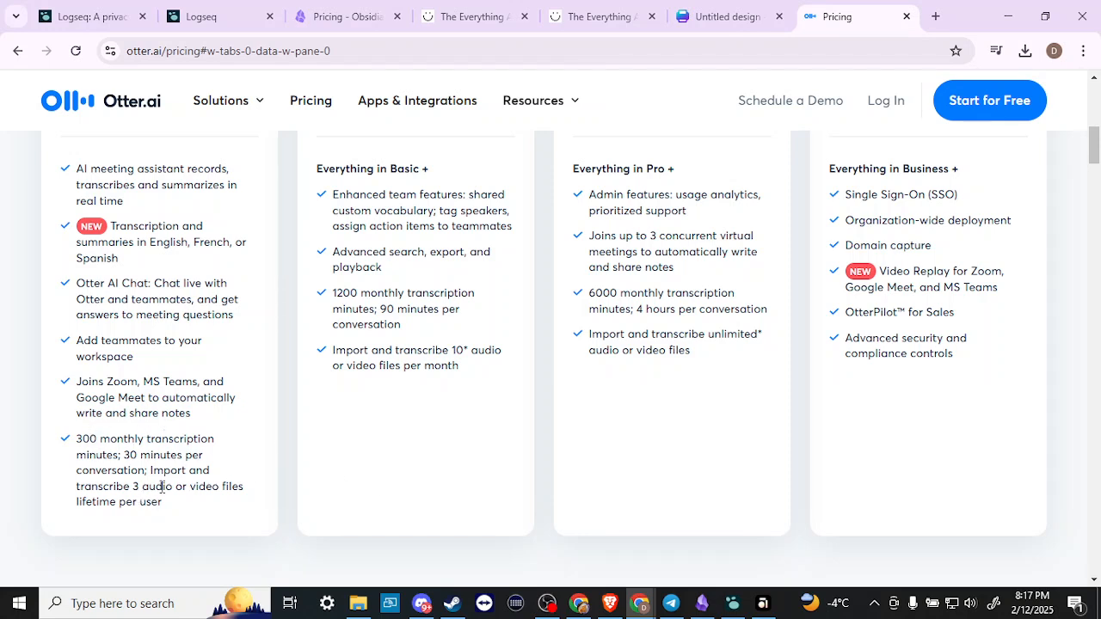
pyautogui.moveTo(440, 445)
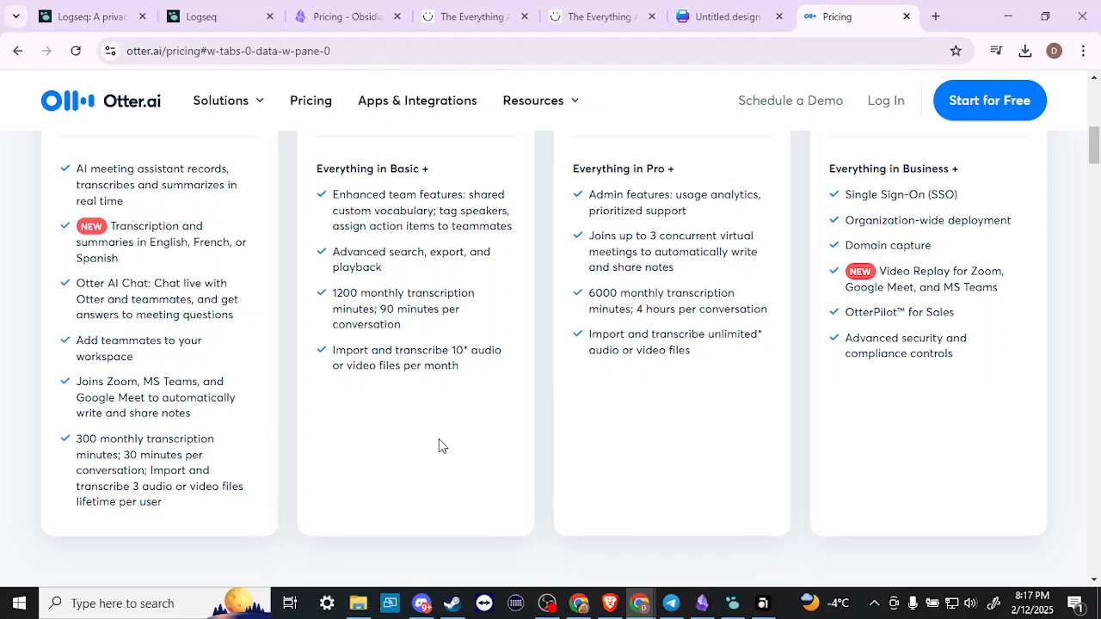
pyautogui.scroll(3)
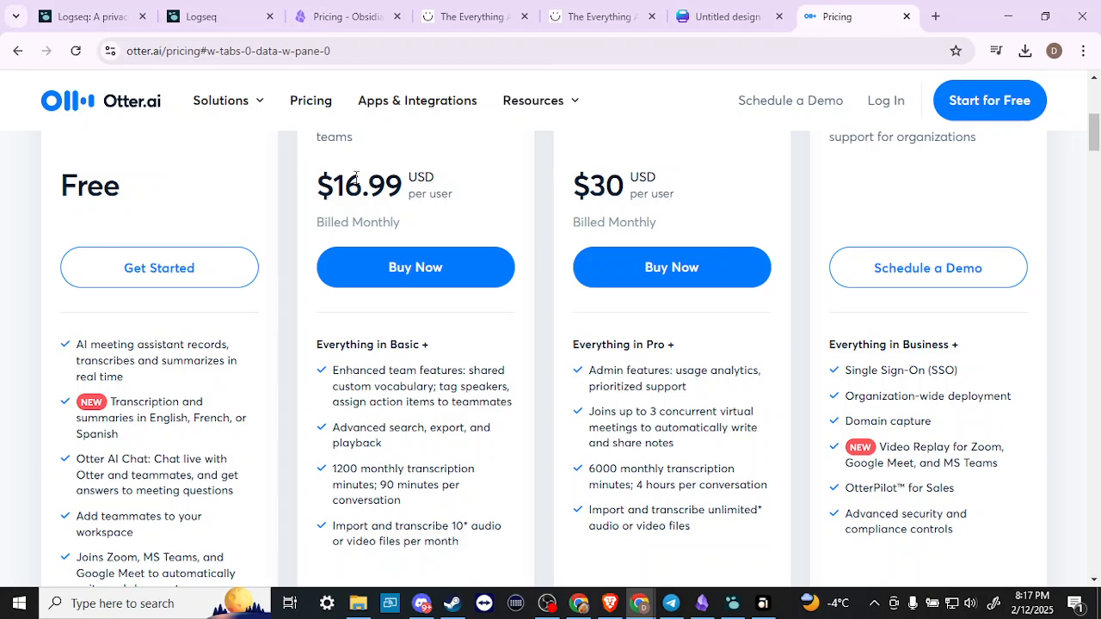
pyautogui.moveTo(406, 210)
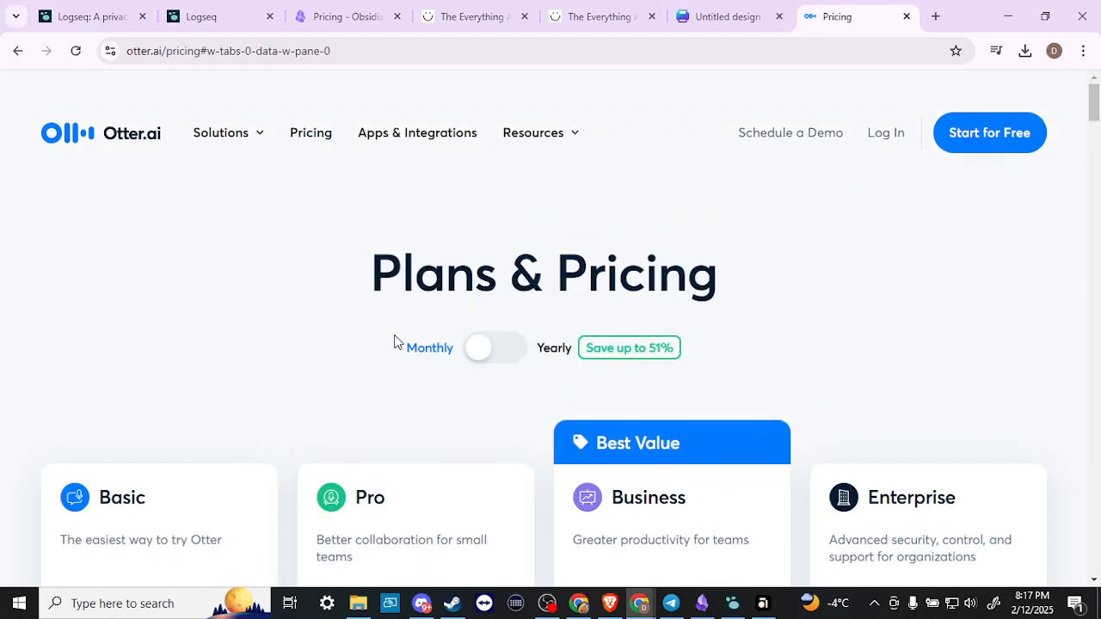
pyautogui.moveTo(906, 210)
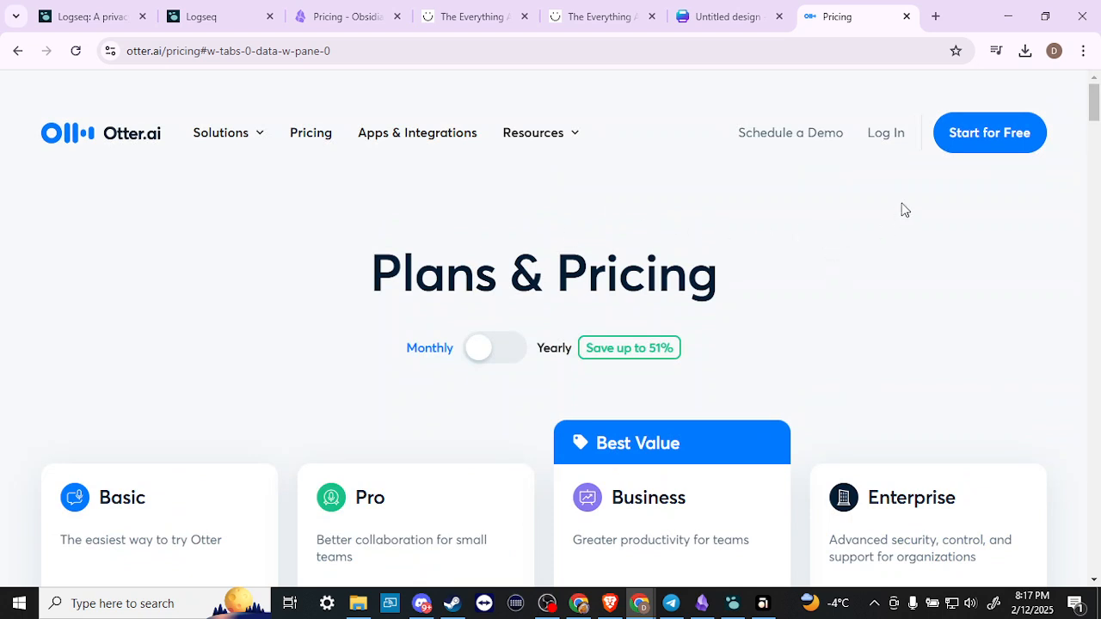
pyautogui.moveTo(990, 133)
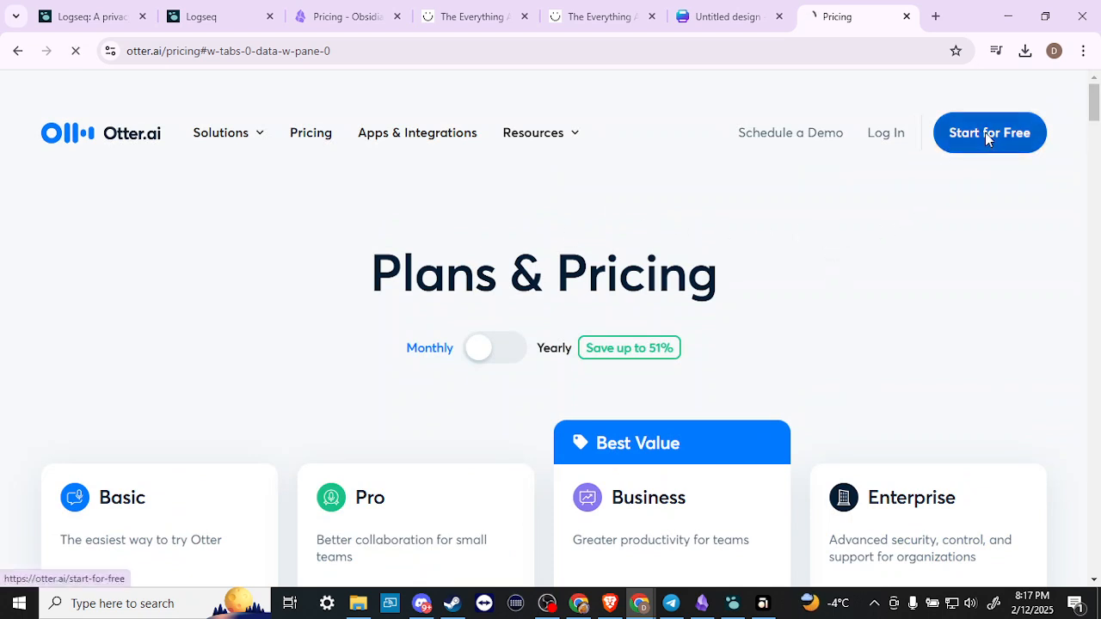
# Go to the Get Started for Free page showing the Basic plan and 7-day Business Trial.
pyautogui.click(990, 133)
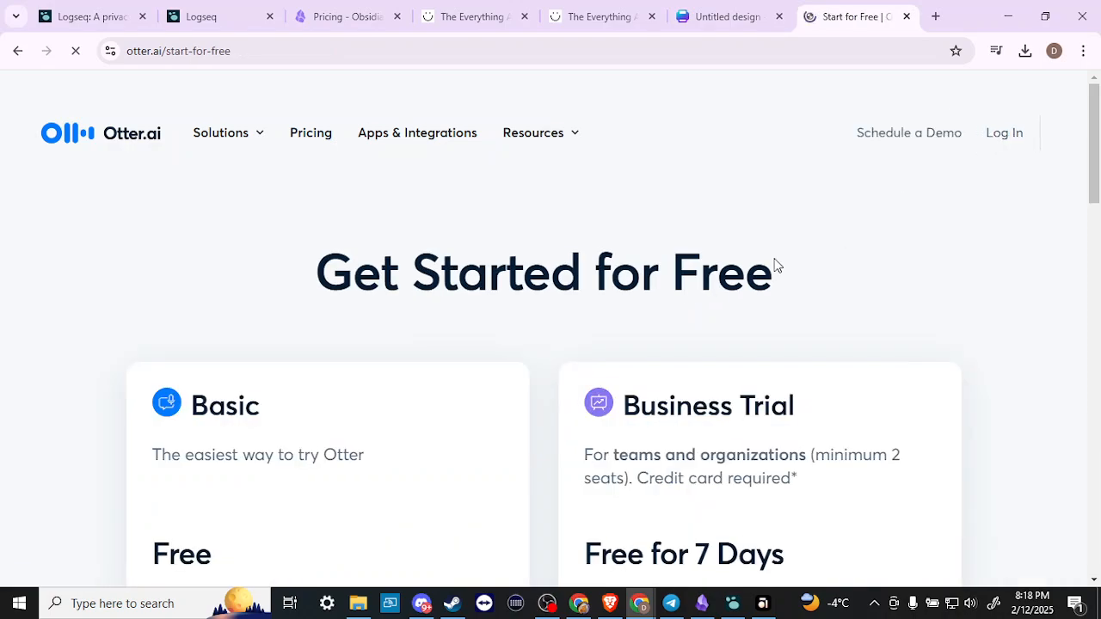
pyautogui.scroll(-3)
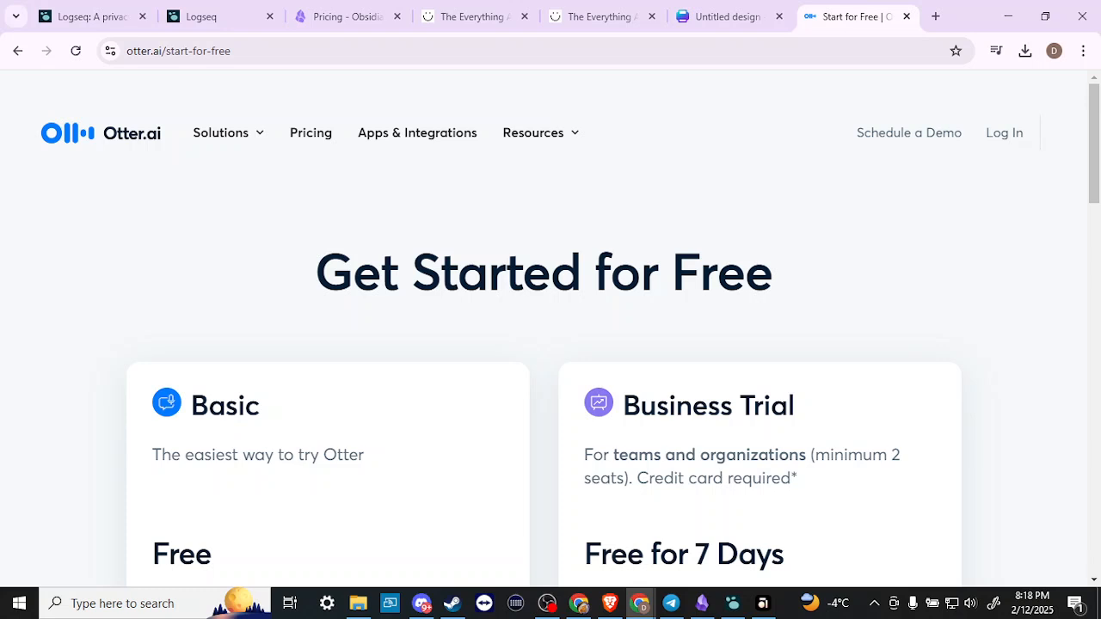
pyautogui.moveTo(847, 334)
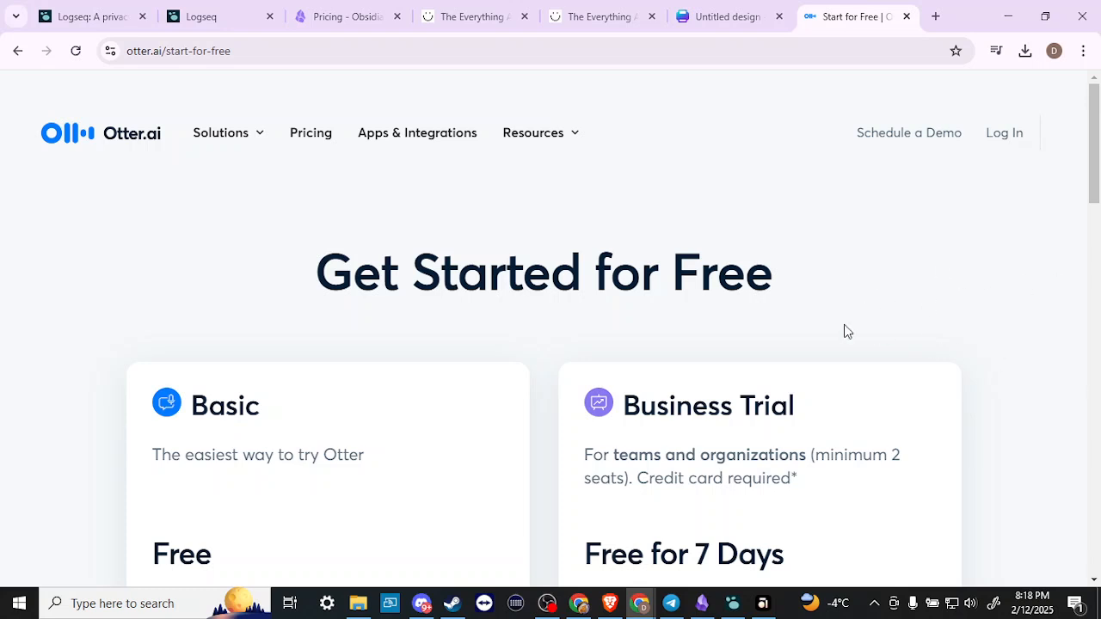